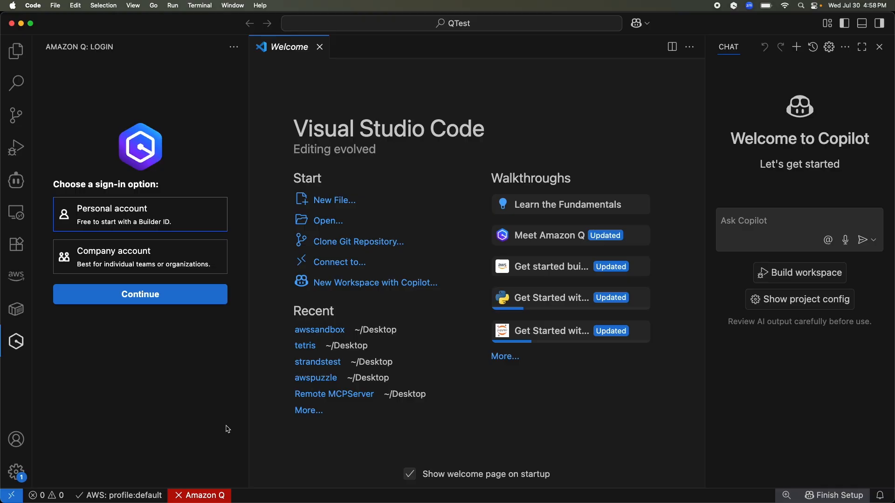
{"action": "mouse_move", "coordinate": [16, 243]}
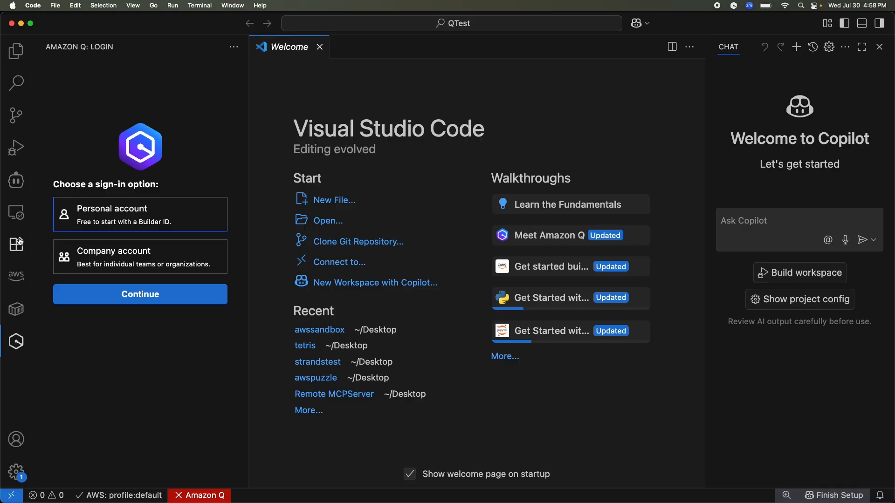
Step: Show the Amazon Q extension's details page from Extensions, then return to the Amazon Q sign-in options
{"action": "left_click", "coordinate": [17, 244]}
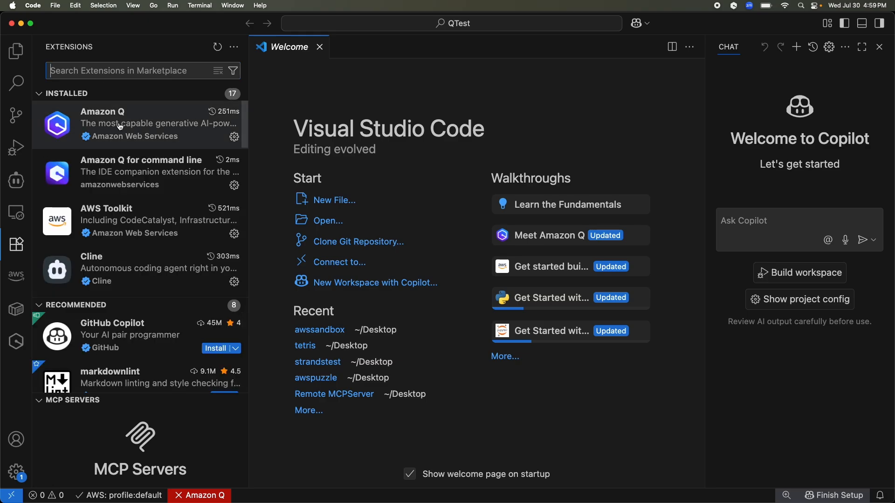
{"action": "left_click", "coordinate": [140, 124]}
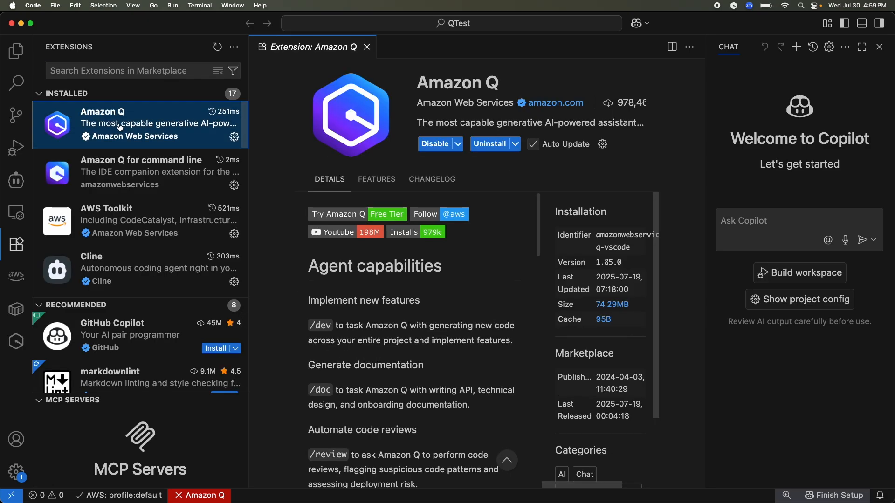
{"action": "left_click", "coordinate": [16, 341]}
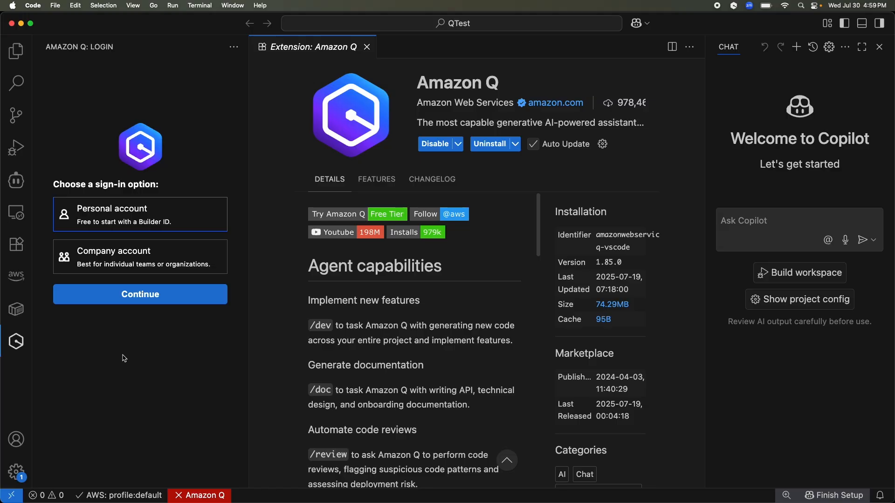
{"action": "mouse_move", "coordinate": [148, 372]}
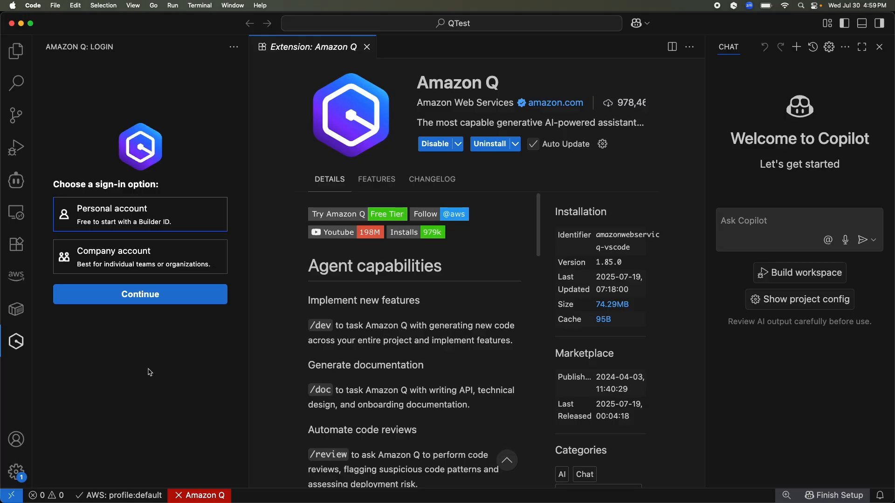
{"action": "mouse_move", "coordinate": [139, 221]}
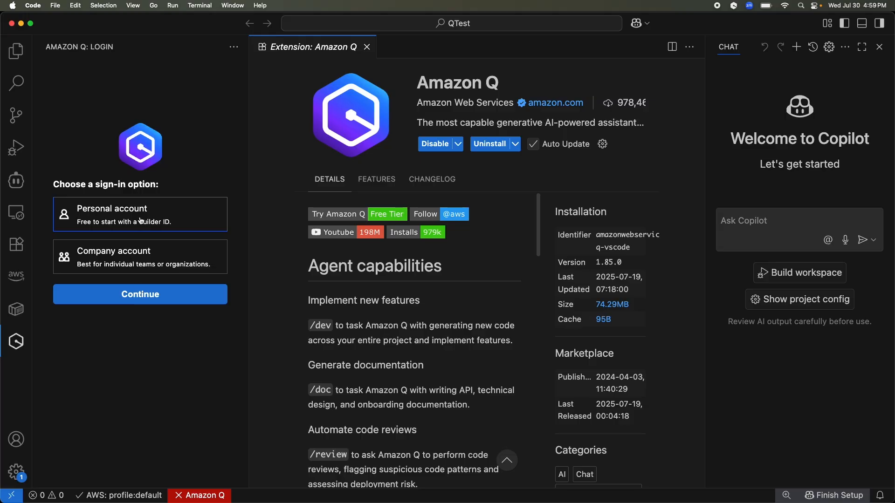
Step: Continue the Amazon Q sign-in in the browser and allow access for AWS IDE Extensions for VSCode
{"action": "left_click", "coordinate": [139, 294]}
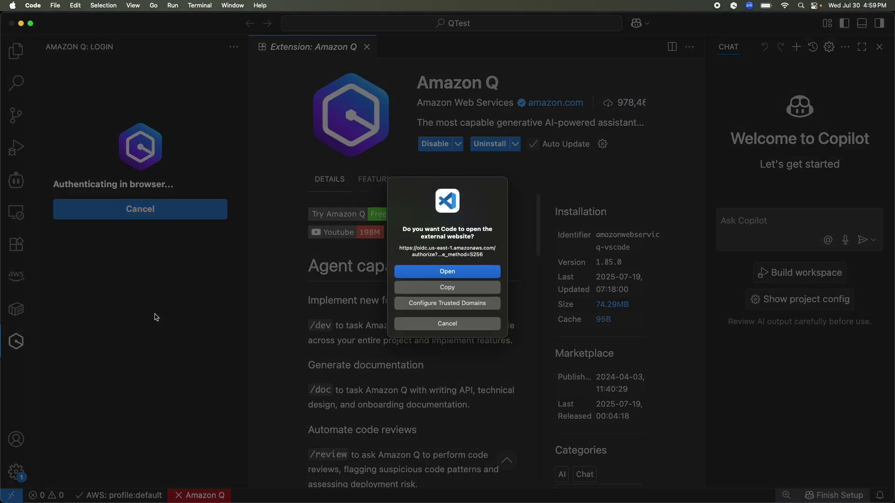
{"action": "left_click", "coordinate": [447, 271]}
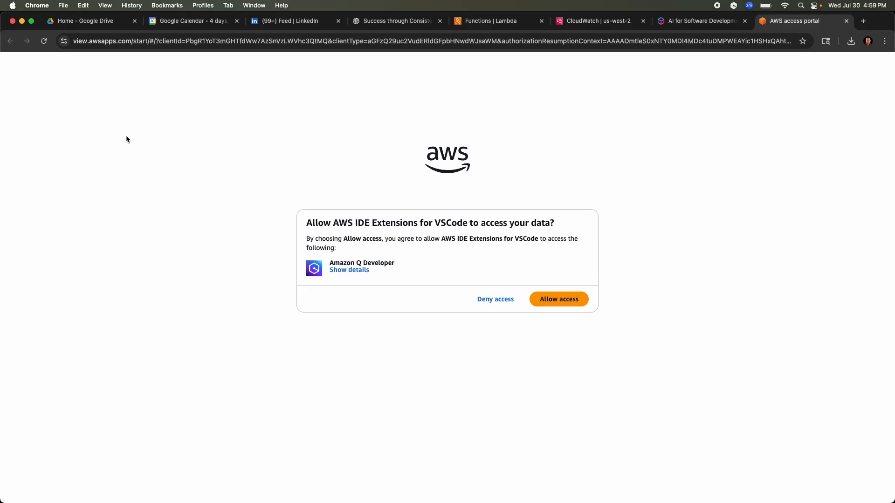
{"action": "mouse_move", "coordinate": [140, 146]}
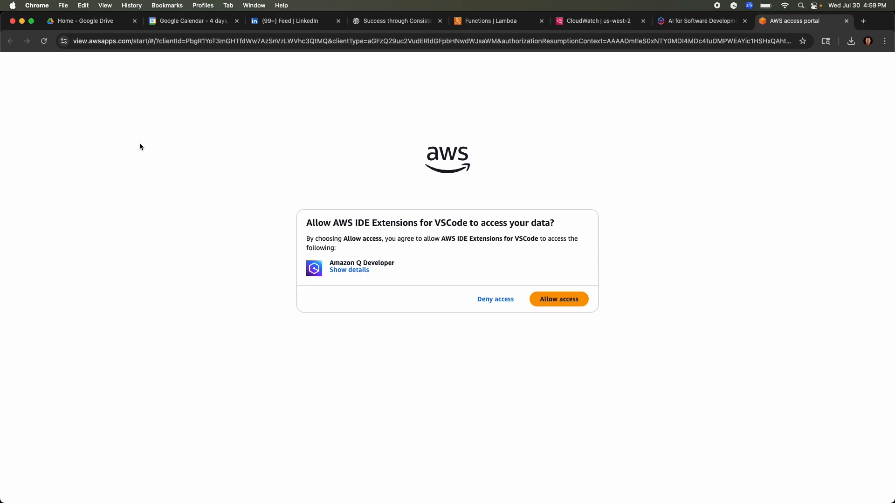
{"action": "mouse_move", "coordinate": [227, 258]}
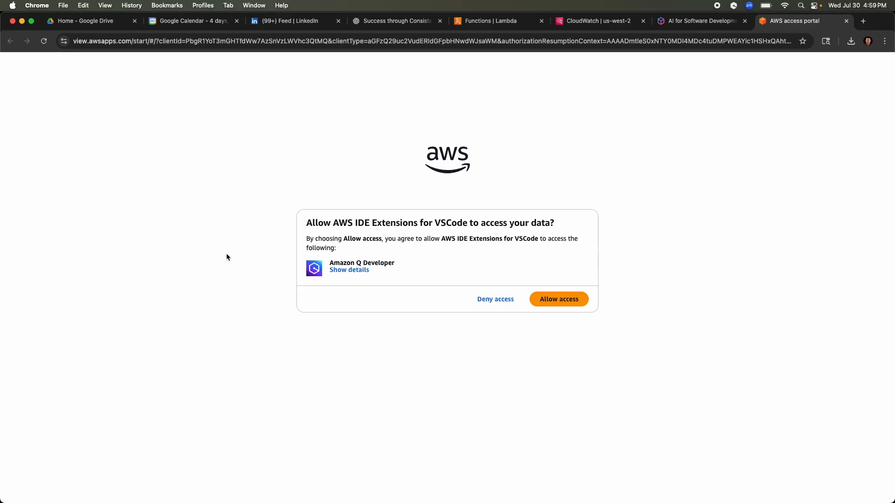
{"action": "left_click", "coordinate": [557, 299]}
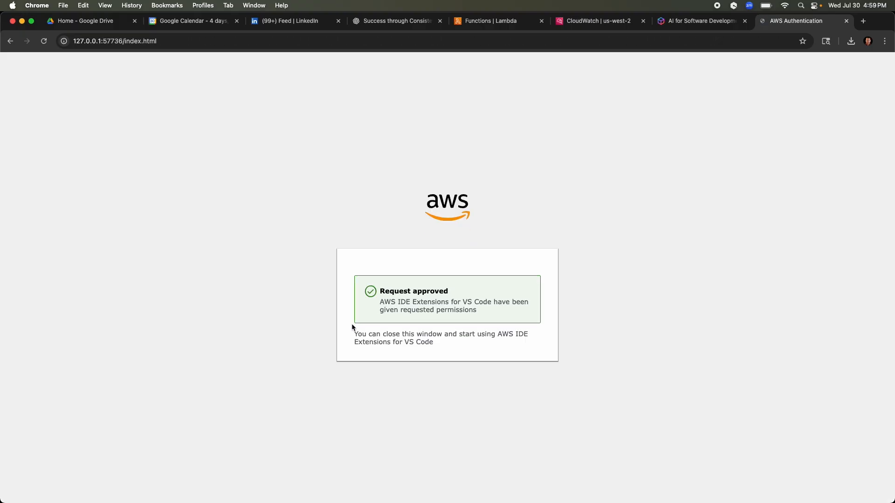
{"action": "mouse_move", "coordinate": [345, 326]}
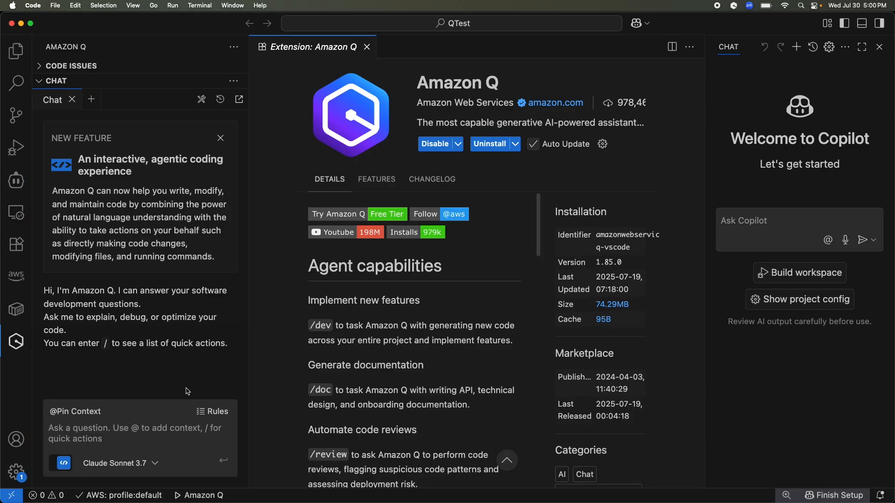
{"action": "mouse_move", "coordinate": [82, 434]}
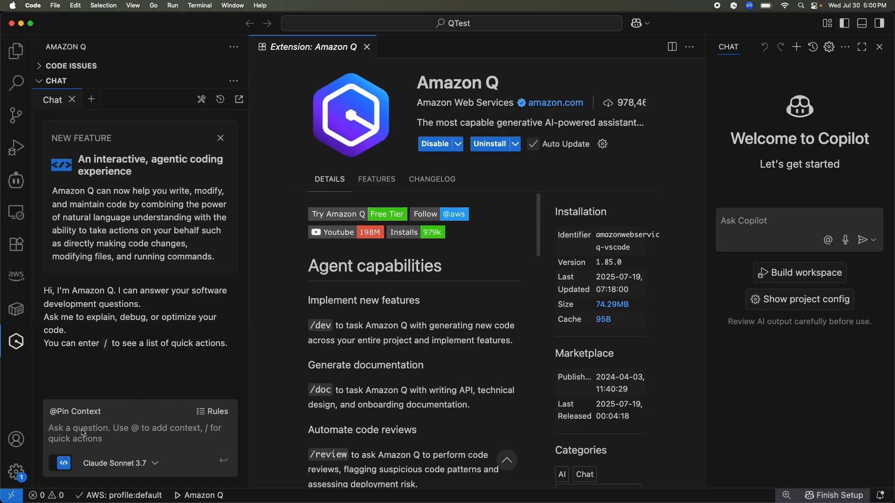
{"action": "mouse_move", "coordinate": [67, 433]}
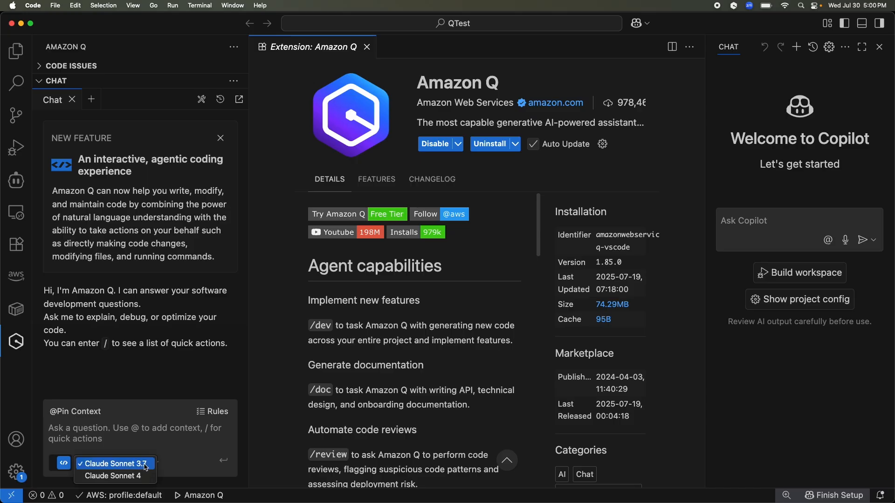
{"action": "mouse_move", "coordinate": [114, 476]}
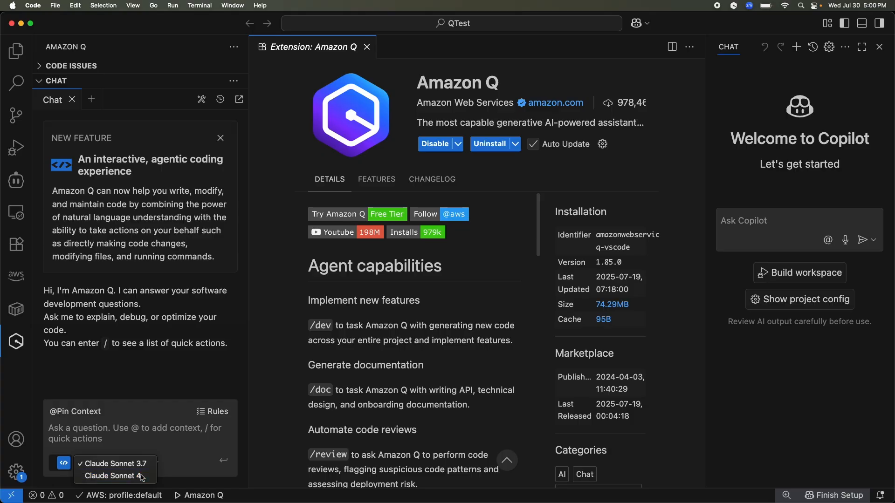
Step: Select Claude Sonnet 4 as the Amazon Q chat model
{"action": "left_click", "coordinate": [111, 476]}
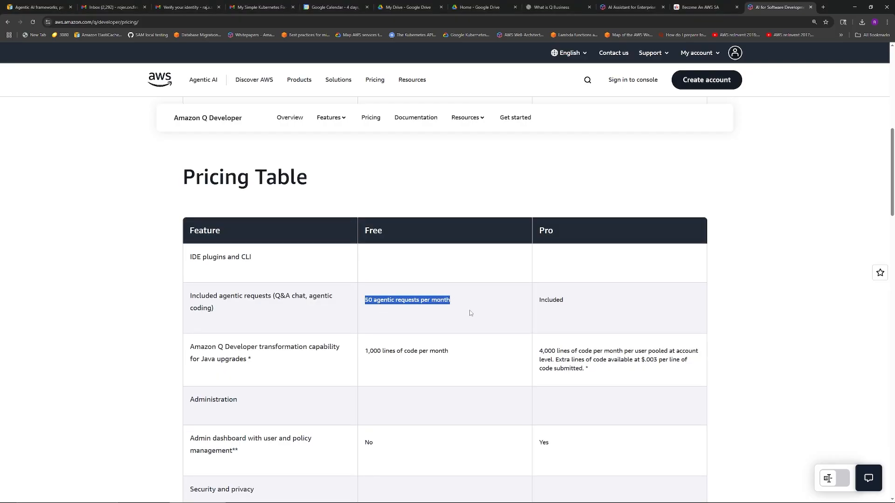
{"action": "scroll", "scroll_direction": "up", "scroll_amount": 3}
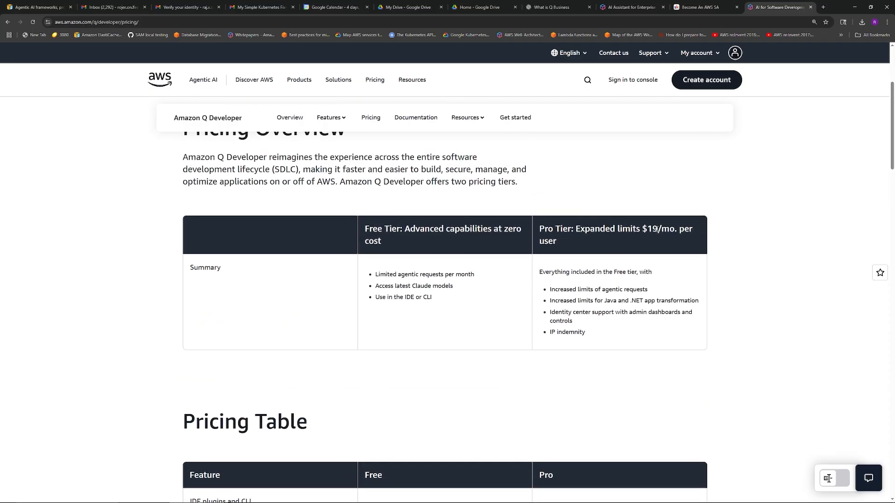
{"action": "scroll", "scroll_direction": "down", "scroll_amount": 3}
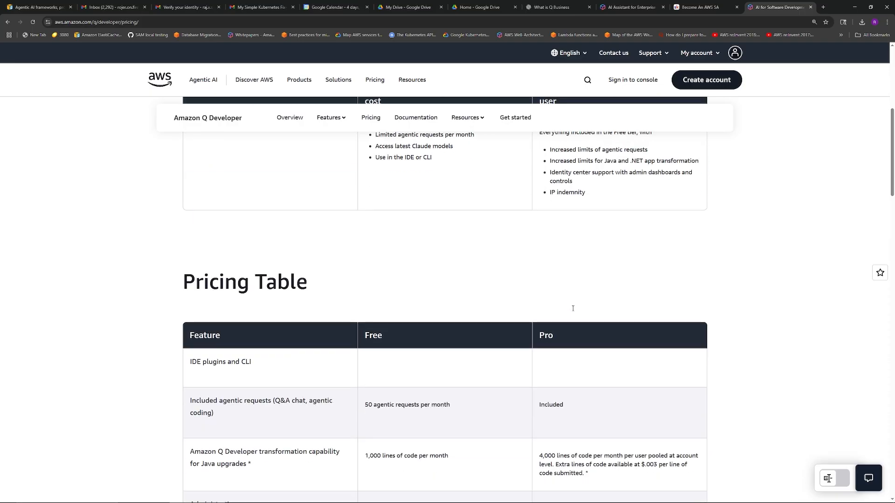
{"action": "scroll", "scroll_direction": "down", "scroll_amount": 3}
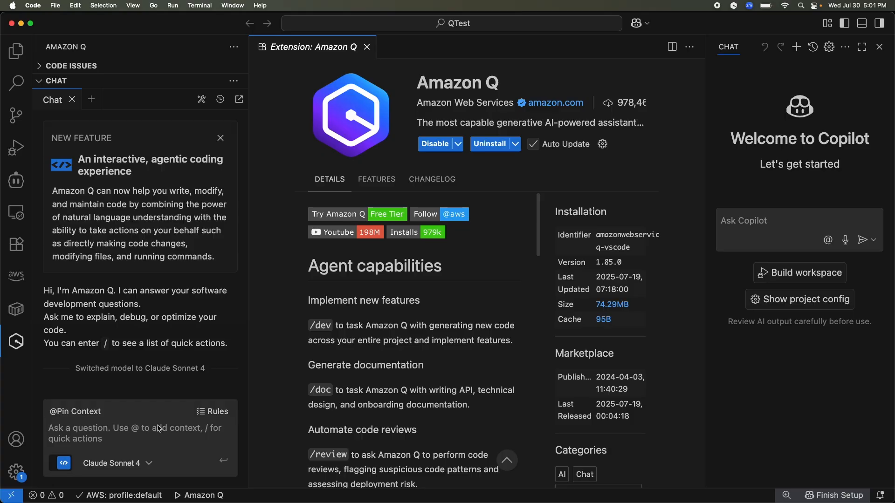
{"action": "mouse_move", "coordinate": [140, 431]}
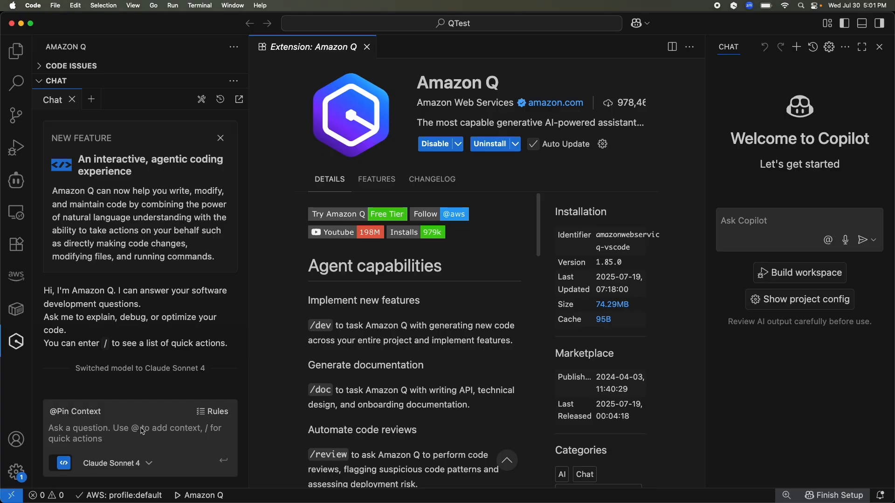
Step: Ask Amazon Q to 'create me a CRUD API using Lambda api gateway dynamodb' and run chmod +x deploy.sh
{"action": "type", "text": "create me a CRUD API using Lambda api gateway dynamodb"}
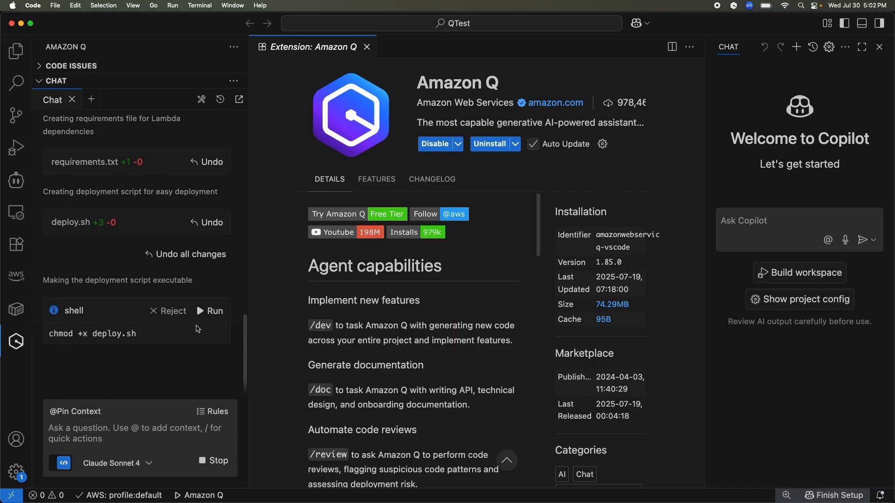
{"action": "left_click", "coordinate": [209, 310]}
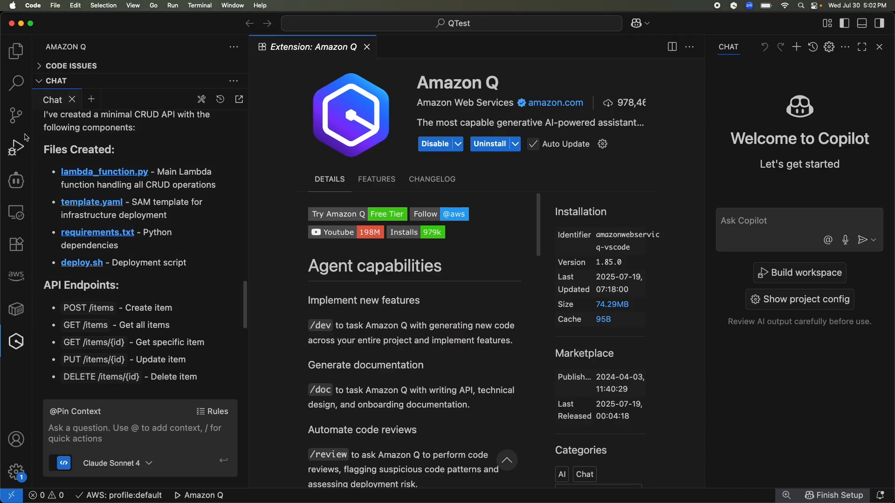
Step: Review the generated deploy.sh and template.yaml files in the Explorer
{"action": "left_click", "coordinate": [15, 50]}
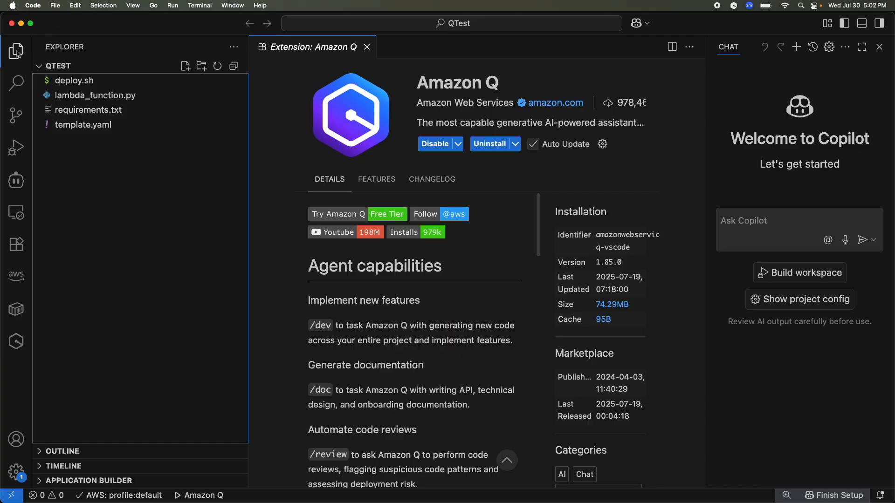
{"action": "left_click", "coordinate": [73, 81]}
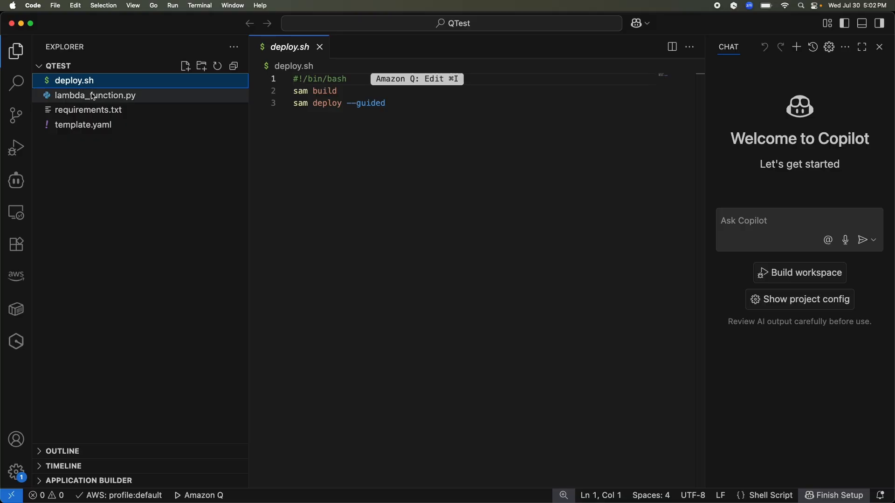
{"action": "left_click", "coordinate": [83, 124]}
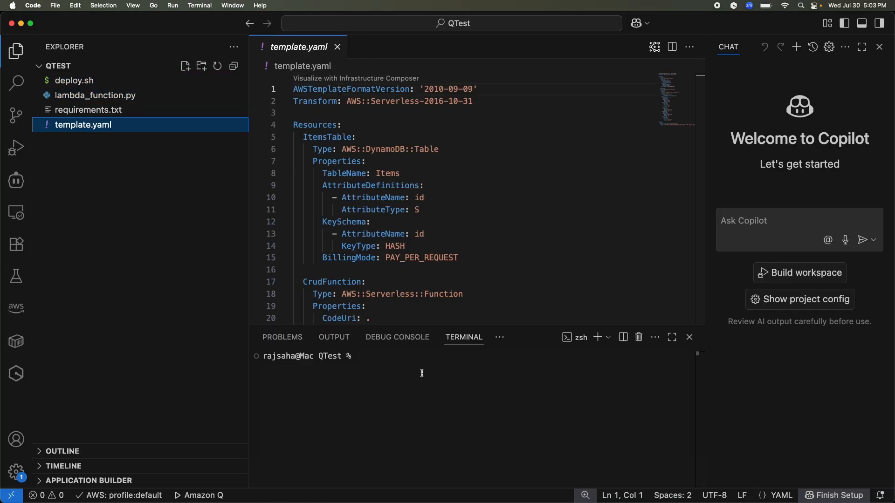
{"action": "mouse_move", "coordinate": [94, 95]}
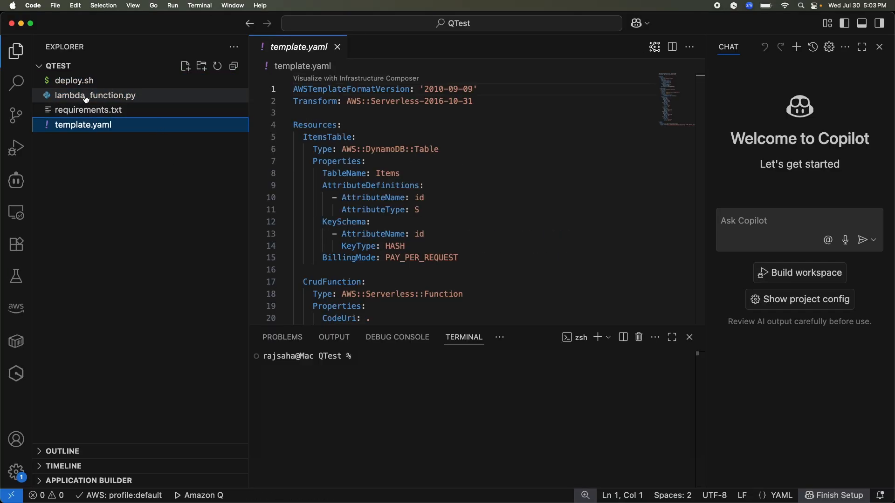
{"action": "mouse_move", "coordinate": [94, 294]}
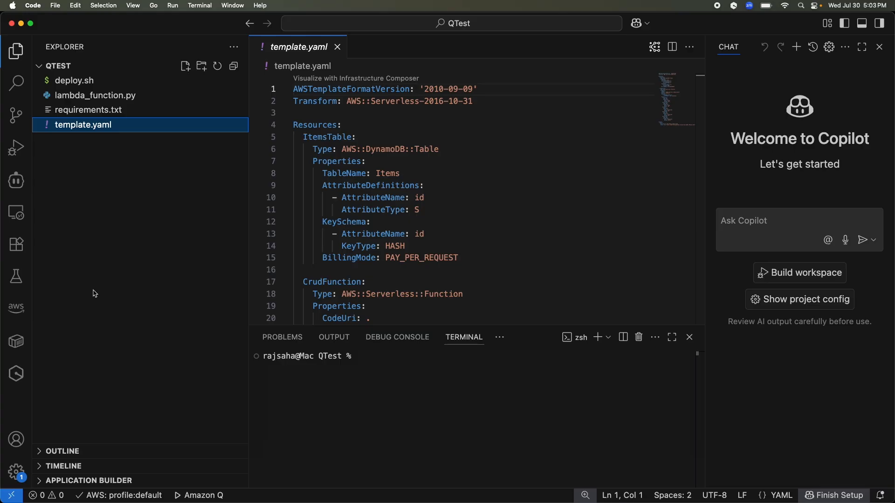
Step: Start a 'q chat' session in the terminal and read its response
{"action": "left_click", "coordinate": [394, 356]}
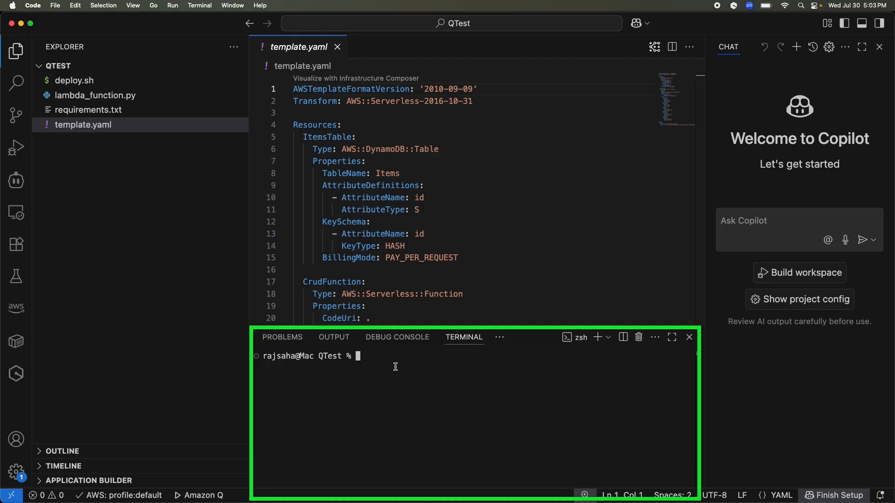
{"action": "type", "text": "q chat"}
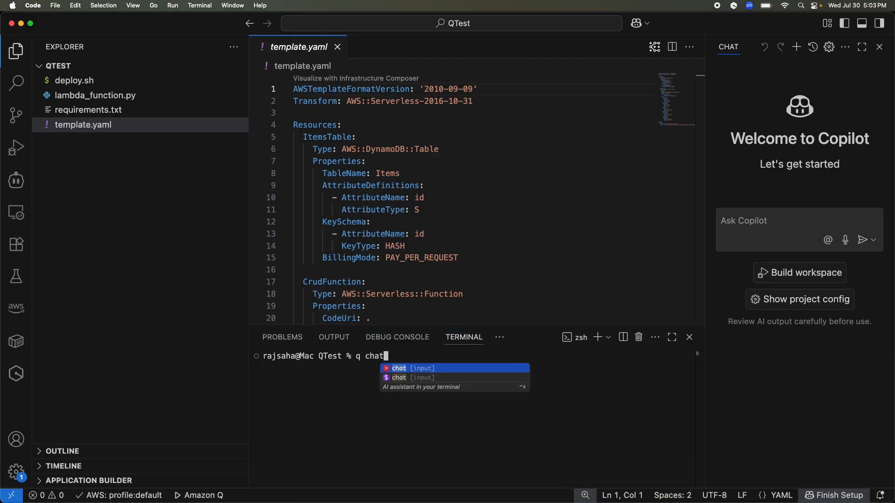
{"action": "key", "text": "Return"}
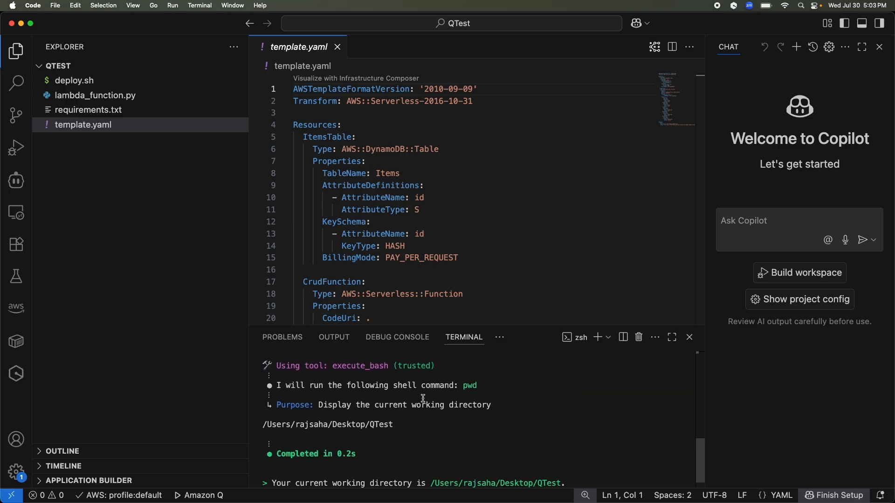
{"action": "scroll", "scroll_direction": "down", "scroll_amount": 3}
{"action": "type", "text": "aws configure"}
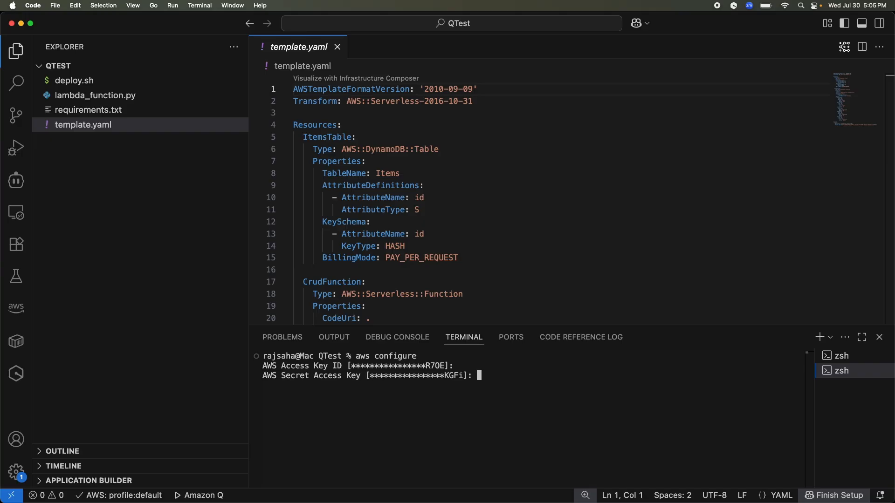
Step: Accept the remaining aws configure defaults and switch to the other zsh terminal session
{"action": "key", "text": "Return"}
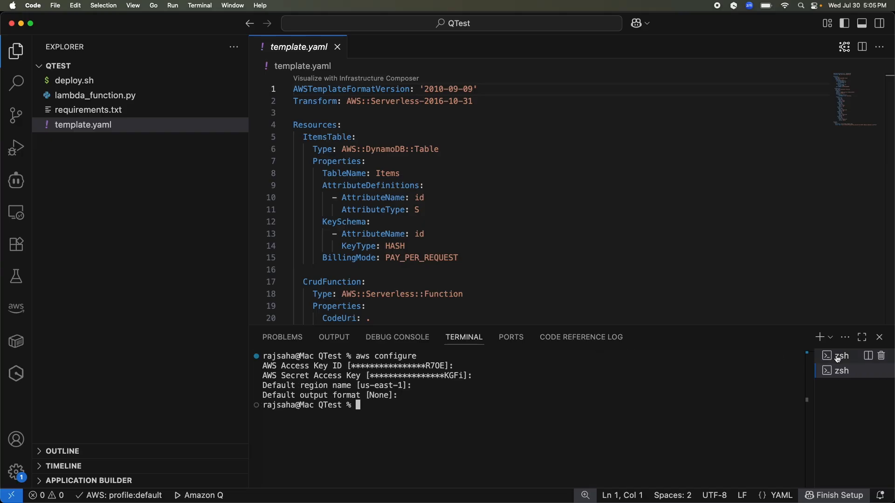
{"action": "left_click", "coordinate": [841, 355]}
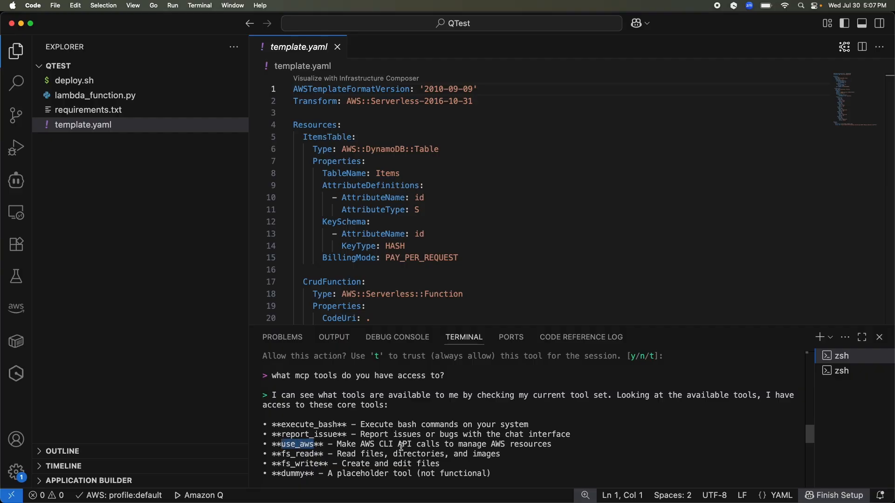
{"action": "mouse_move", "coordinate": [460, 416]}
{"action": "type", "text": "list my s3 buckets"}
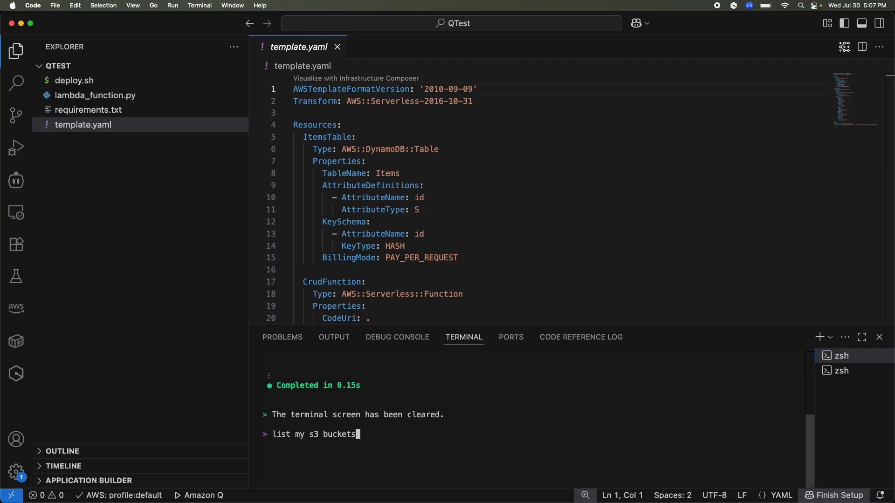
Step: Send 'list my s3 buckets' to Q chat and read the bucket listing
{"action": "key", "text": "Return"}
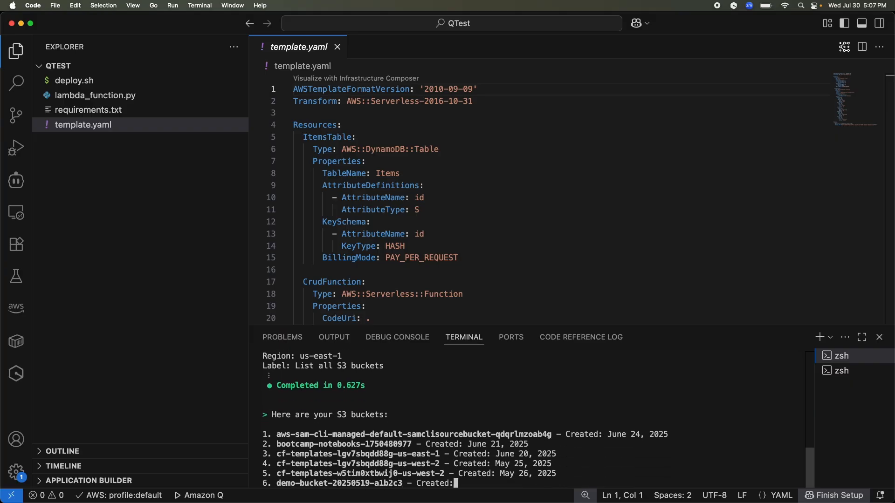
{"action": "scroll", "scroll_direction": "down", "scroll_amount": 3}
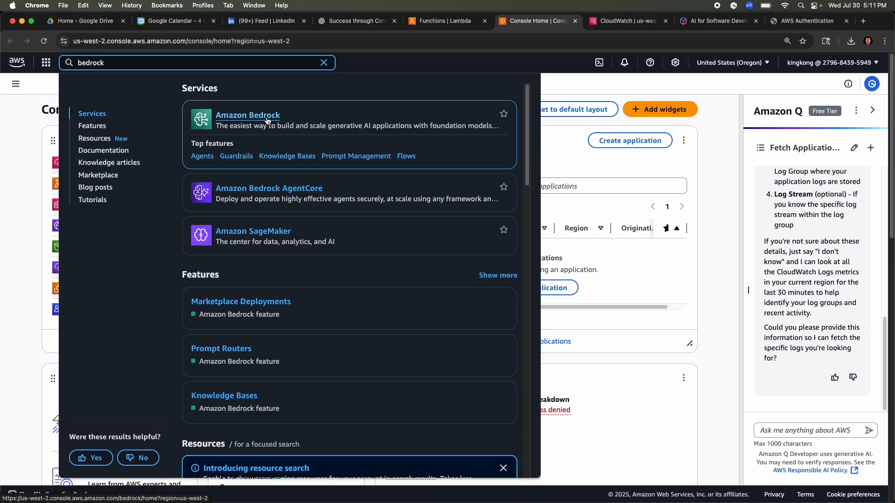
Step: Go to Amazon Bedrock from the search results and its Model access page
{"action": "left_click", "coordinate": [248, 115]}
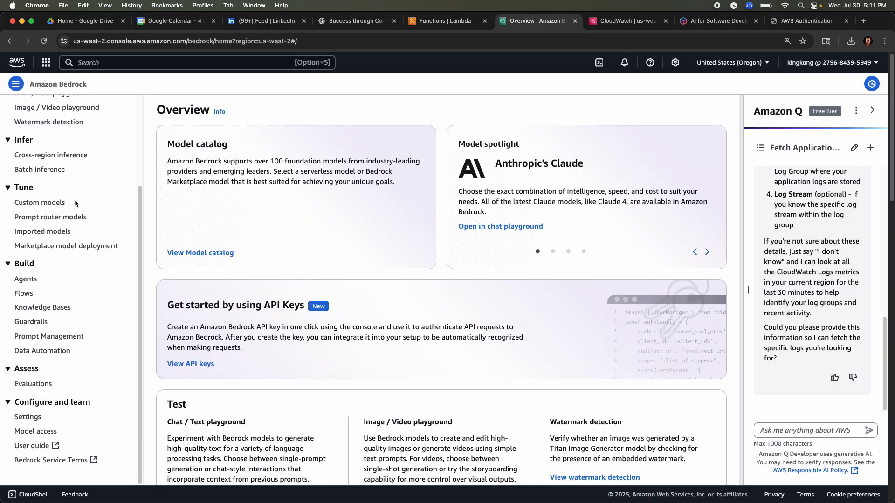
{"action": "left_click", "coordinate": [36, 431]}
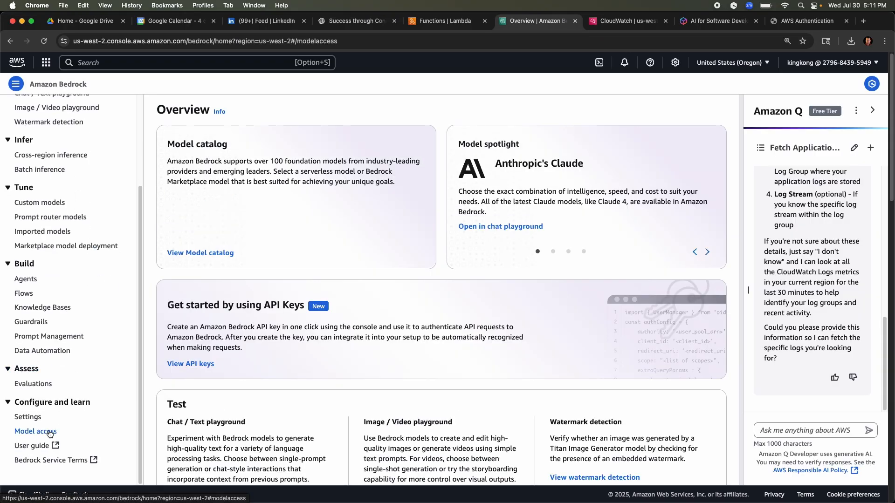
{"action": "left_click", "coordinate": [36, 431]}
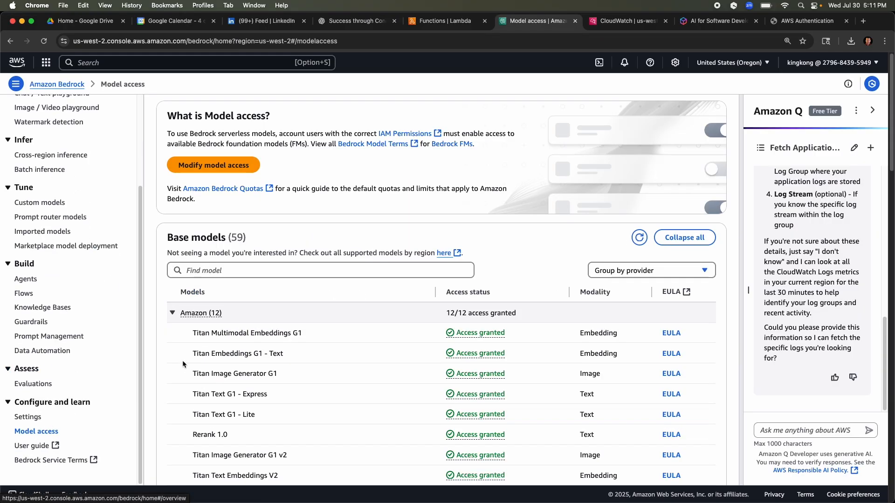
Step: Scroll through the Base models list to see which have access granted
{"action": "scroll", "scroll_direction": "down", "scroll_amount": 3}
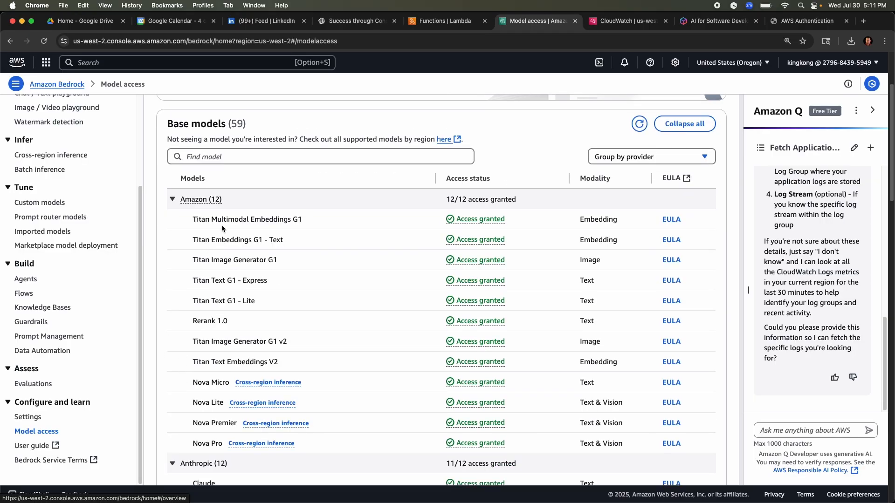
{"action": "mouse_move", "coordinate": [189, 210]}
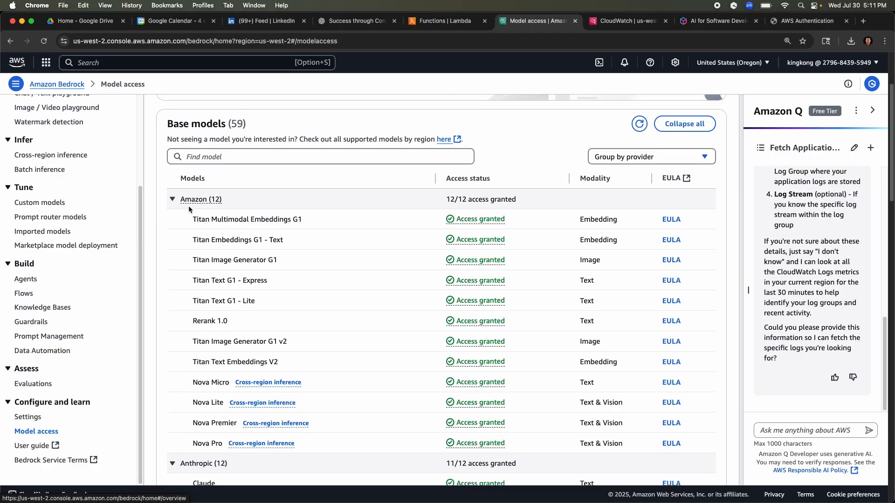
{"action": "scroll", "scroll_direction": "down", "scroll_amount": 3}
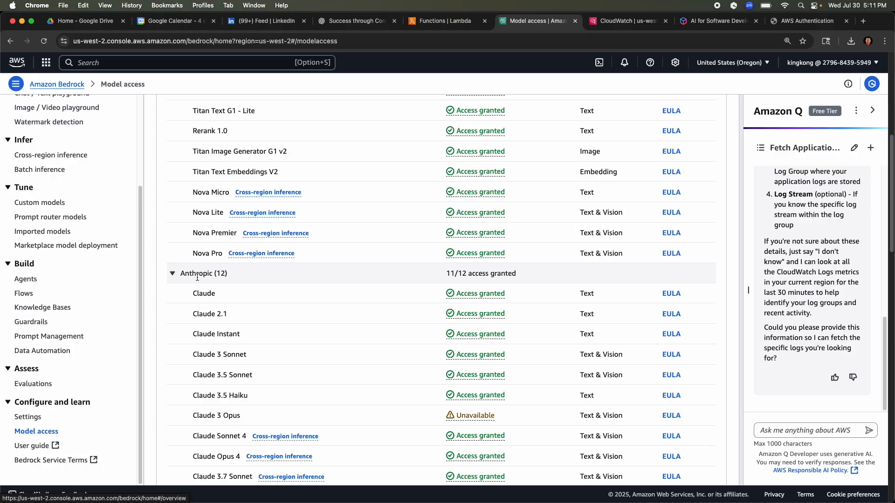
{"action": "scroll", "scroll_direction": "down", "scroll_amount": 3}
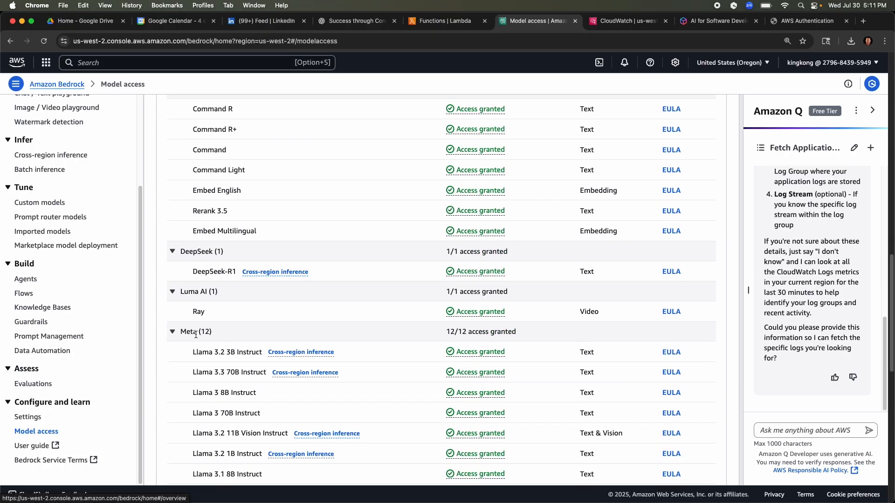
{"action": "mouse_move", "coordinate": [256, 344]}
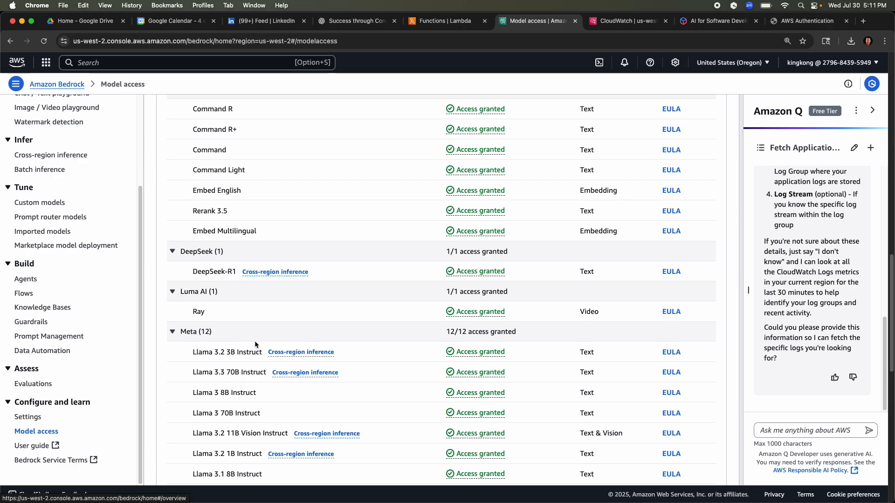
{"action": "mouse_move", "coordinate": [220, 286]}
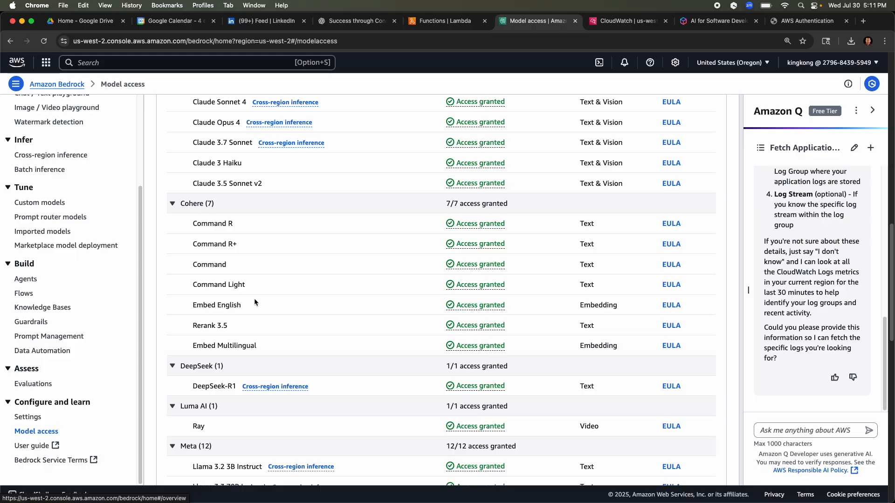
{"action": "mouse_move", "coordinate": [85, 312]}
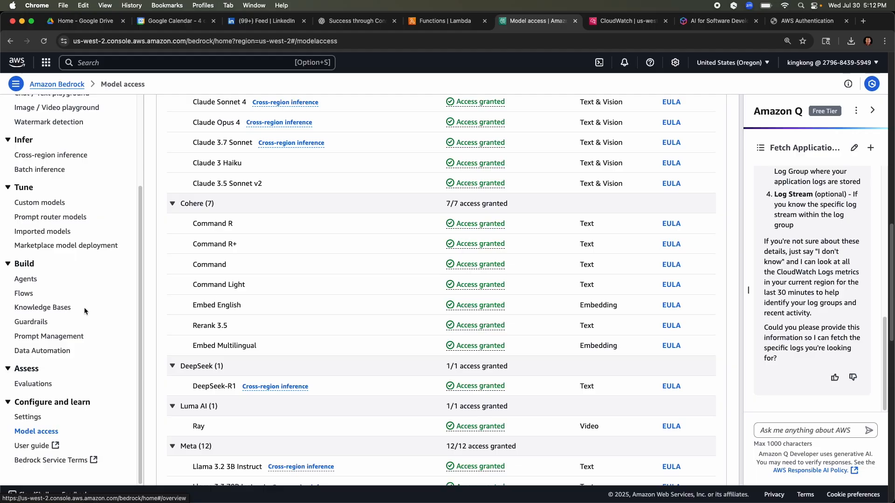
Step: Browse Bedrock's Agents and Knowledge Bases pages, ending on Guardrails with none created yet
{"action": "left_click", "coordinate": [27, 278]}
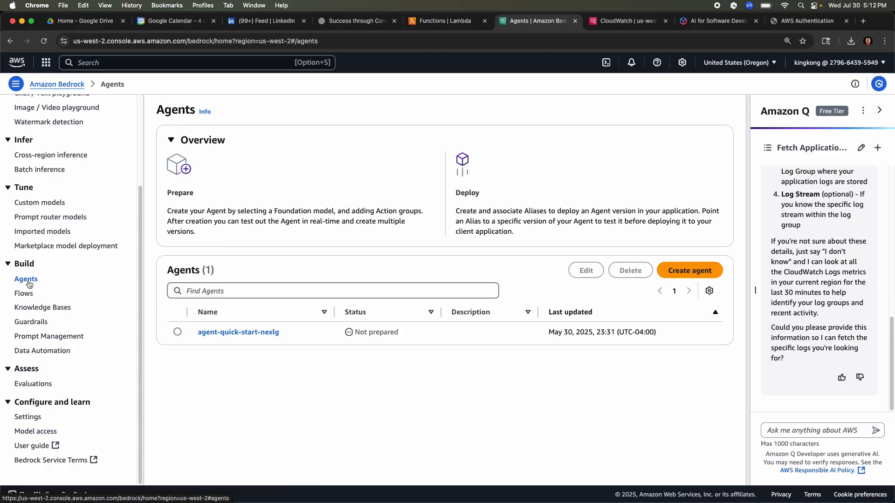
{"action": "mouse_move", "coordinate": [46, 301]}
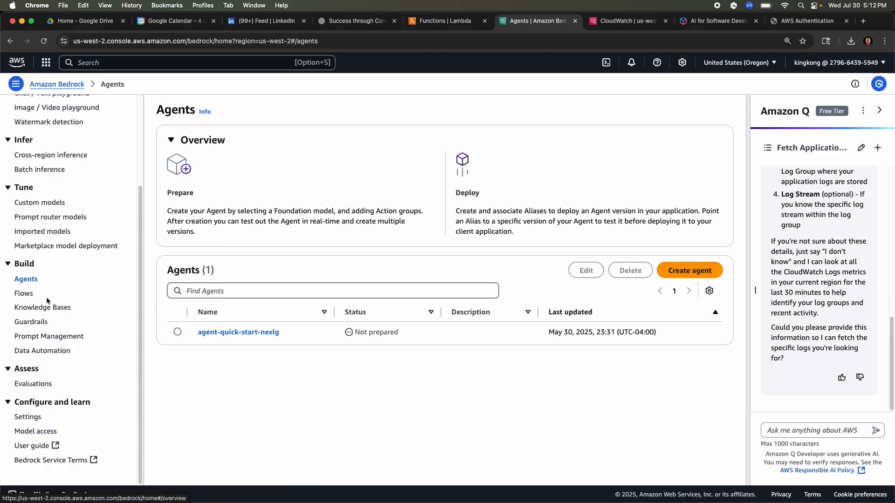
{"action": "left_click", "coordinate": [42, 307]}
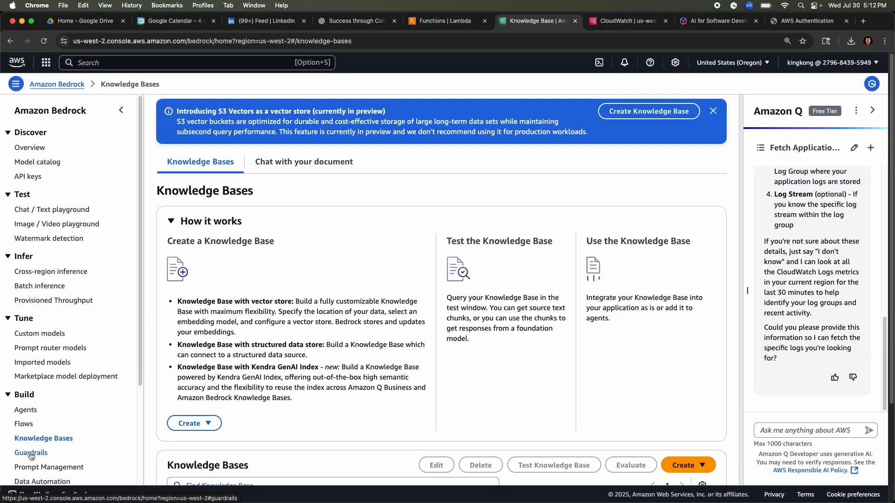
{"action": "left_click", "coordinate": [31, 453]}
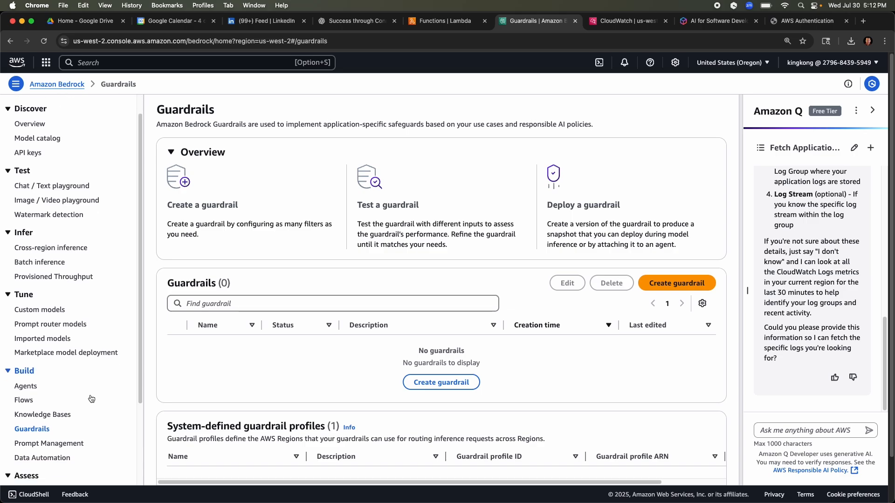
{"action": "scroll", "scroll_direction": "down", "scroll_amount": 3}
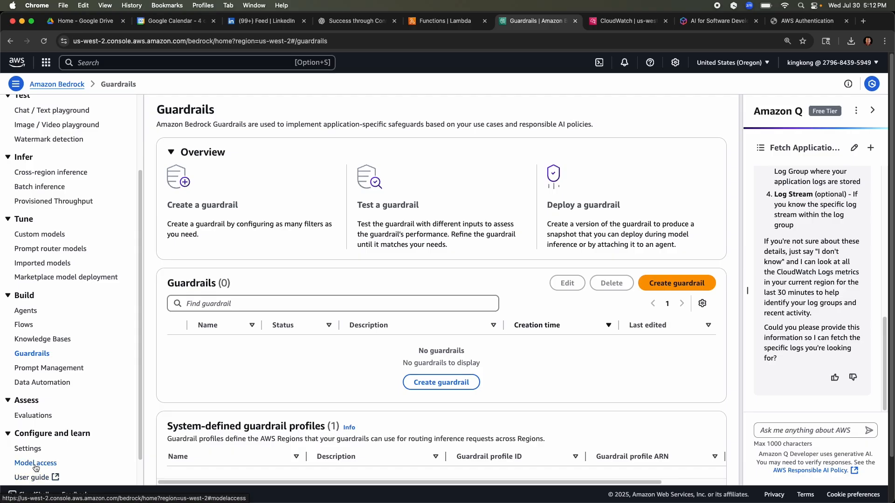
Step: Return to Model access and review the Anthropic group, where Claude 3 Opus is unavailable
{"action": "left_click", "coordinate": [36, 463]}
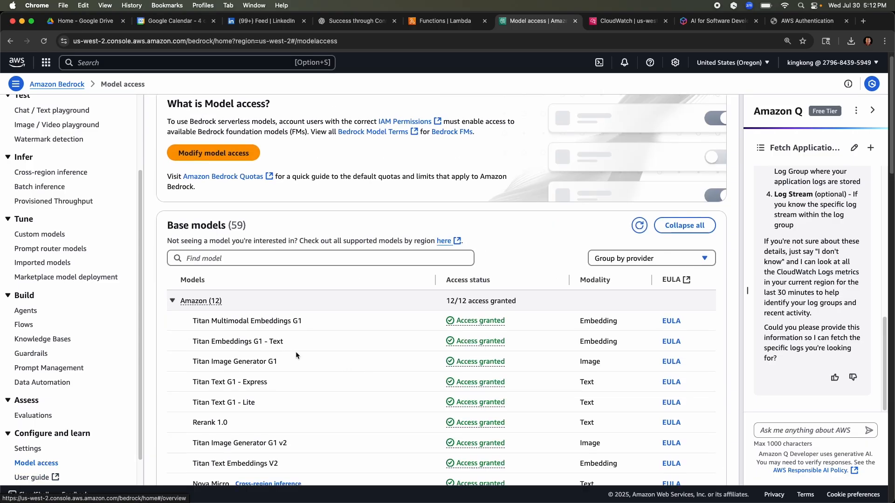
{"action": "scroll", "scroll_direction": "down", "scroll_amount": 3}
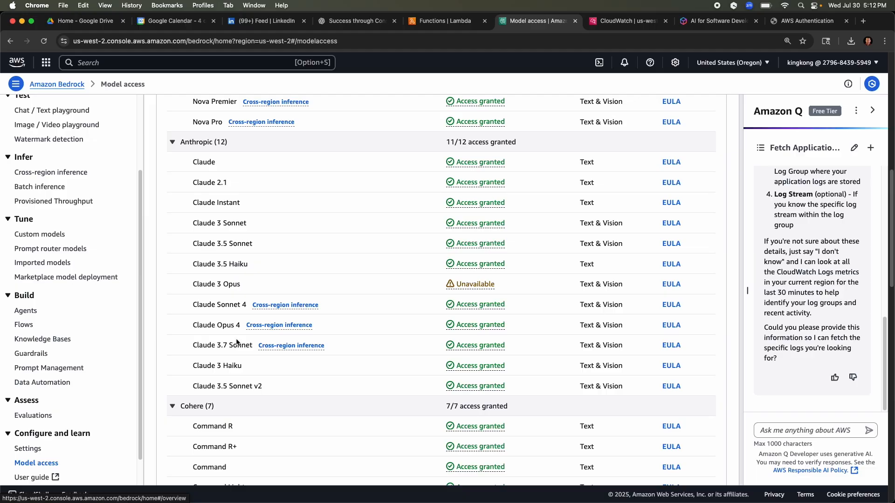
{"action": "left_click", "coordinate": [32, 416]}
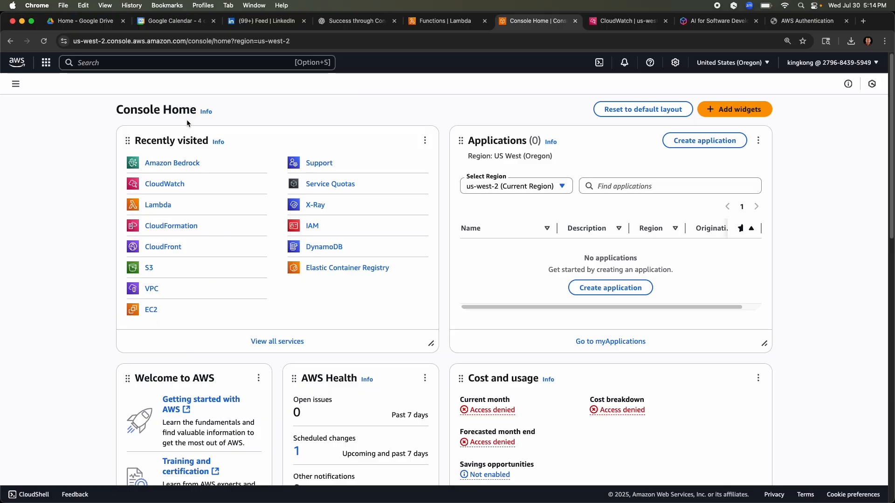
{"action": "mouse_move", "coordinate": [258, 117]}
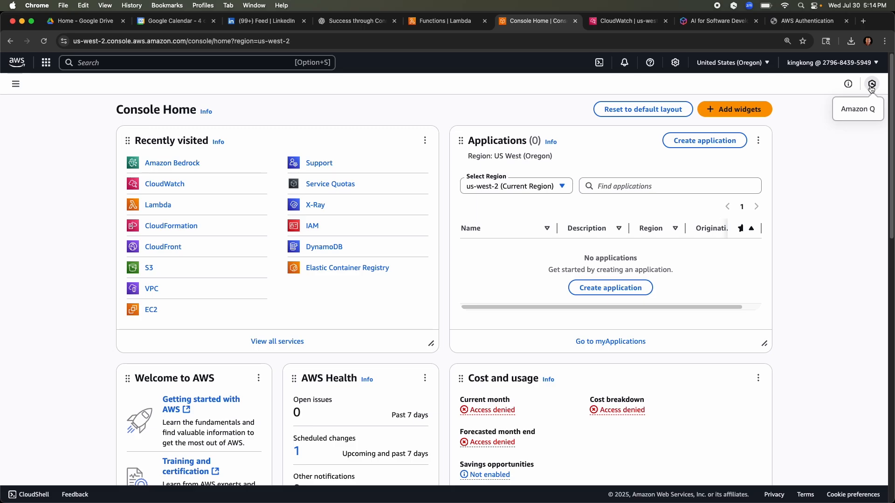
Step: Ask the console's Amazon Q chat 'can you fetch my application logs' and read the CloudWatch analysis
{"action": "left_click", "coordinate": [870, 84]}
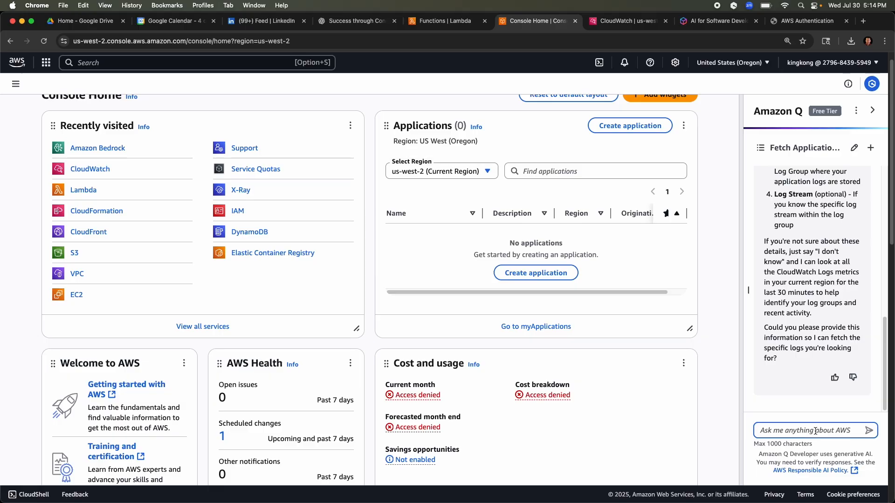
{"action": "type", "text": "ca"}
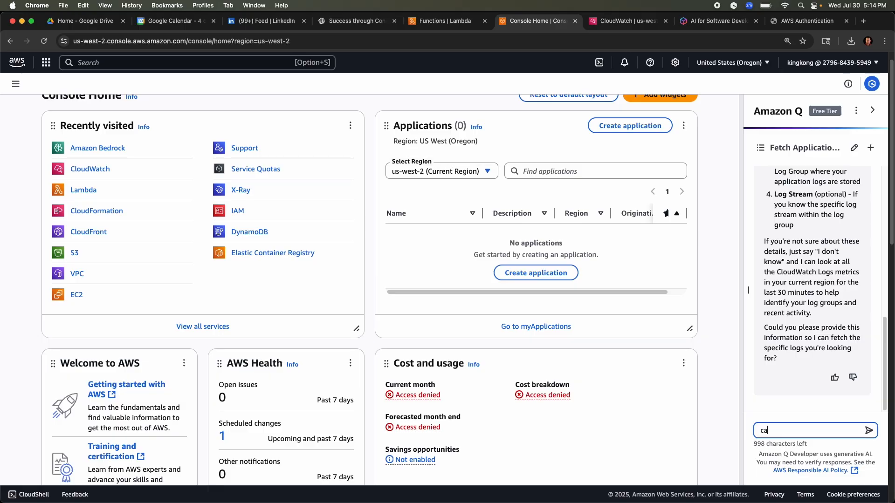
{"action": "type", "text": "can you fetch my"}
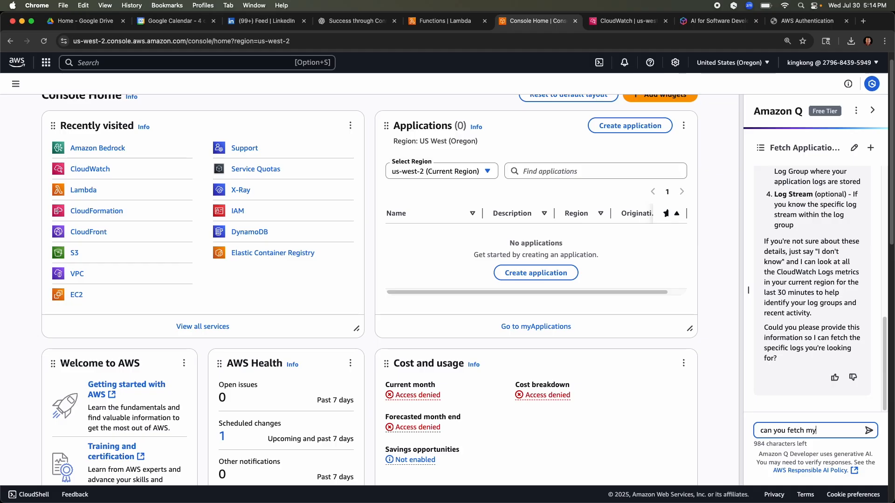
{"action": "type", "text": "application"}
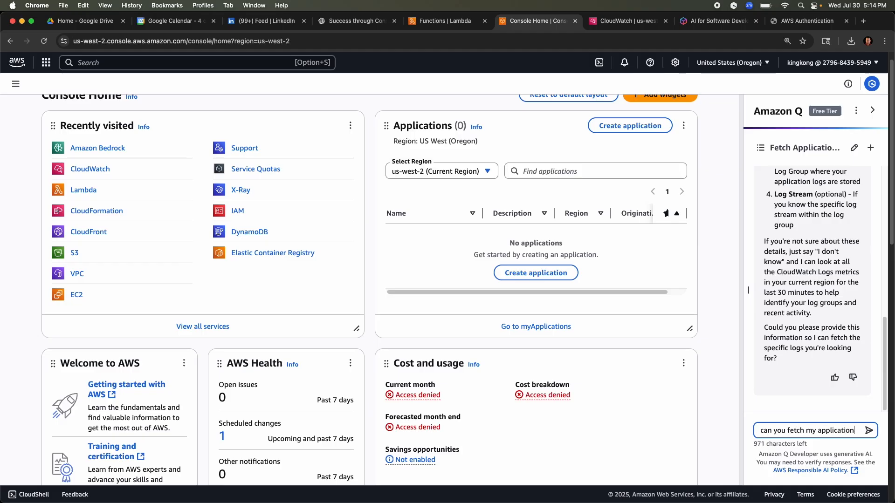
{"action": "left_click", "coordinate": [869, 431]}
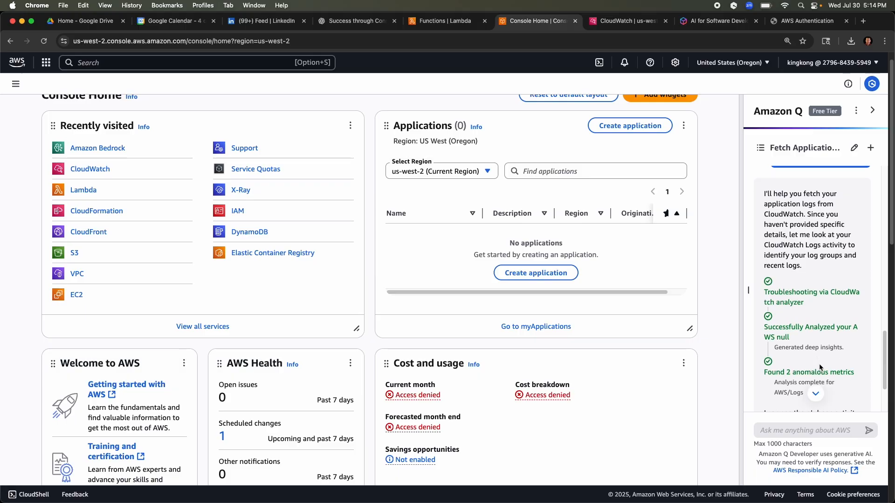
{"action": "scroll", "scroll_direction": "down", "scroll_amount": 3}
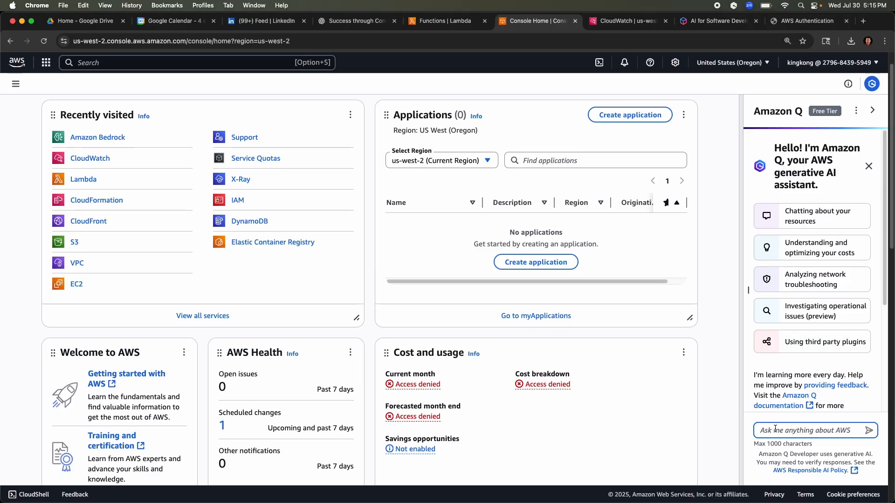
Step: Ask Amazon Q what differs between Kinesis Data Streams and Firehose and read the answer with its cited sources
{"action": "type", "text": "wha"}
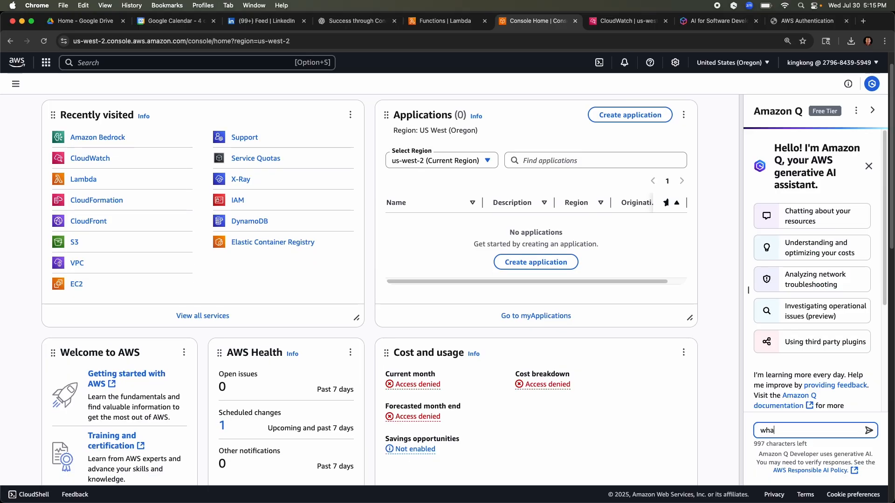
{"action": "left_click", "coordinate": [868, 430]}
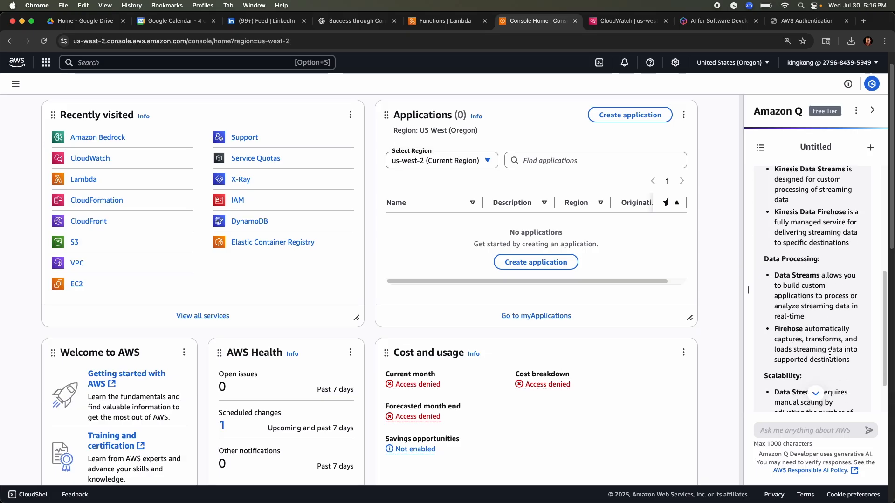
{"action": "scroll", "scroll_direction": "down", "scroll_amount": 3}
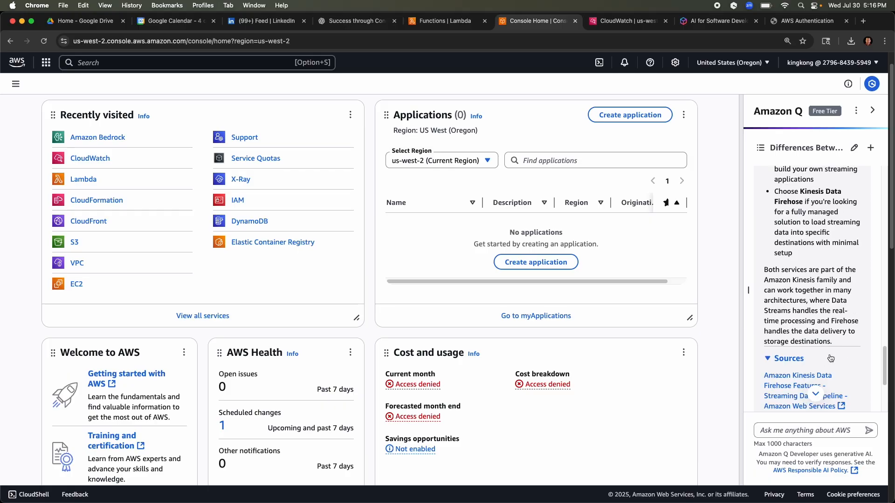
{"action": "scroll", "scroll_direction": "down", "scroll_amount": 3}
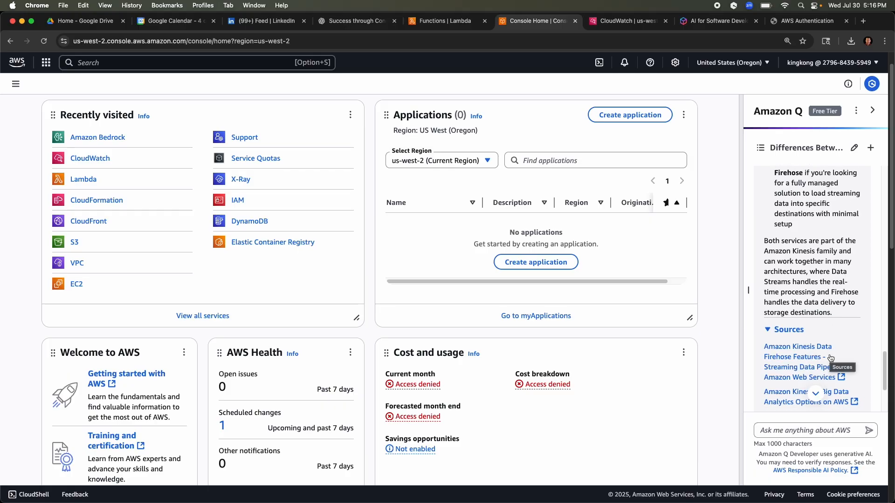
{"action": "scroll", "scroll_direction": "down", "scroll_amount": 3}
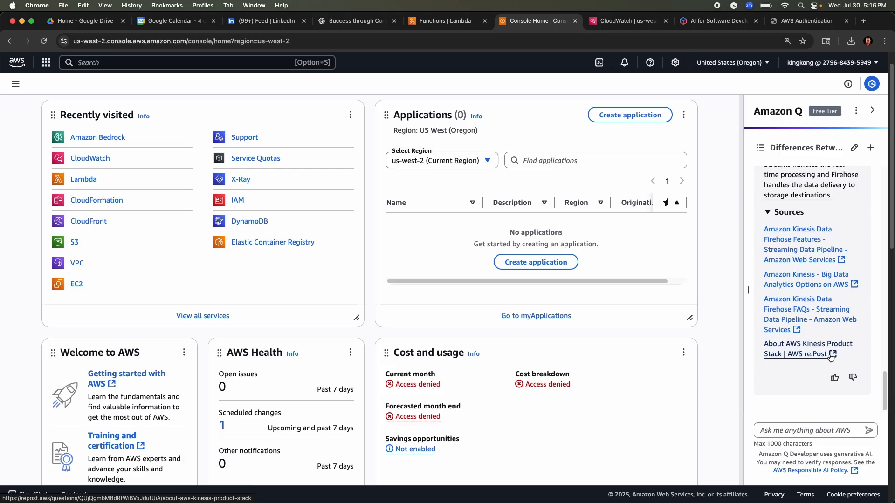
{"action": "mouse_move", "coordinate": [838, 291]}
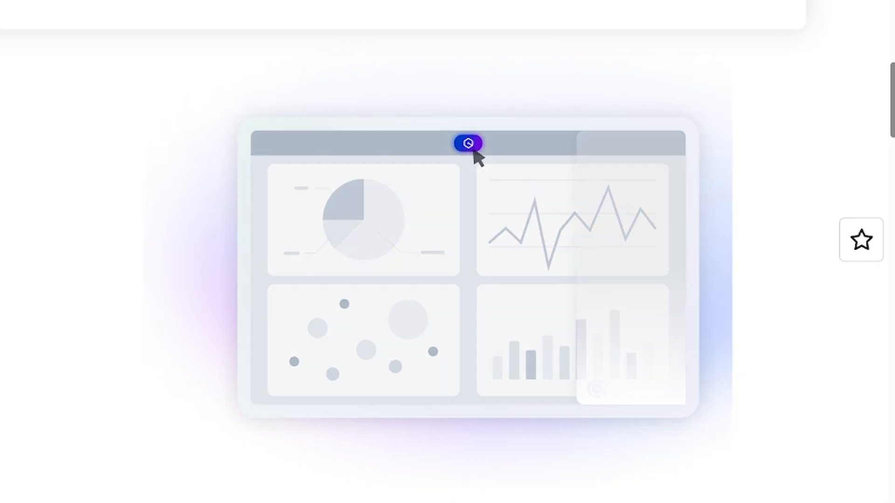
Step: Run the Q Business demo question 'What are the best performing products?' to get the Total Profits by Product chart
{"action": "left_click", "coordinate": [467, 142]}
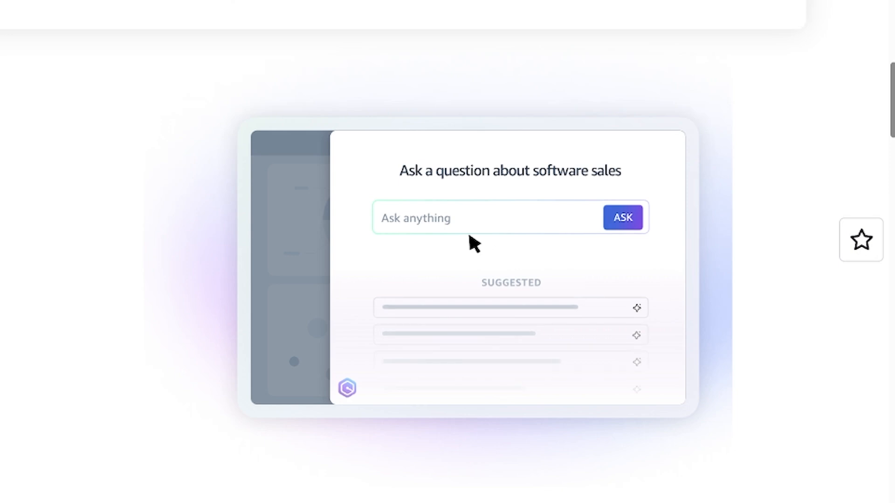
{"action": "left_click", "coordinate": [485, 217]}
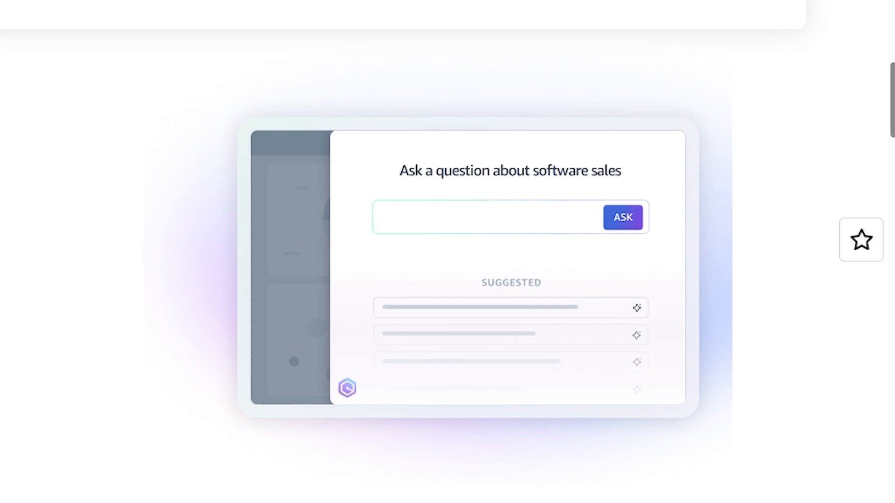
{"action": "type", "text": "What are the best performing products?"}
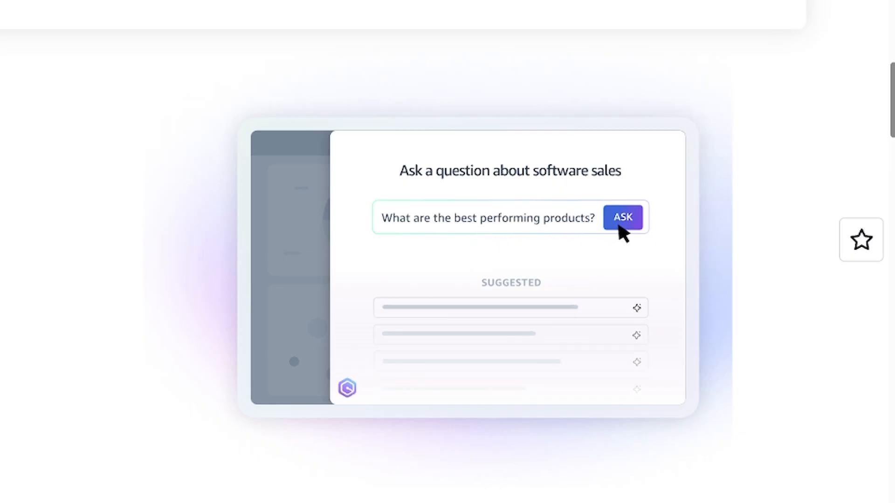
{"action": "left_click", "coordinate": [624, 218]}
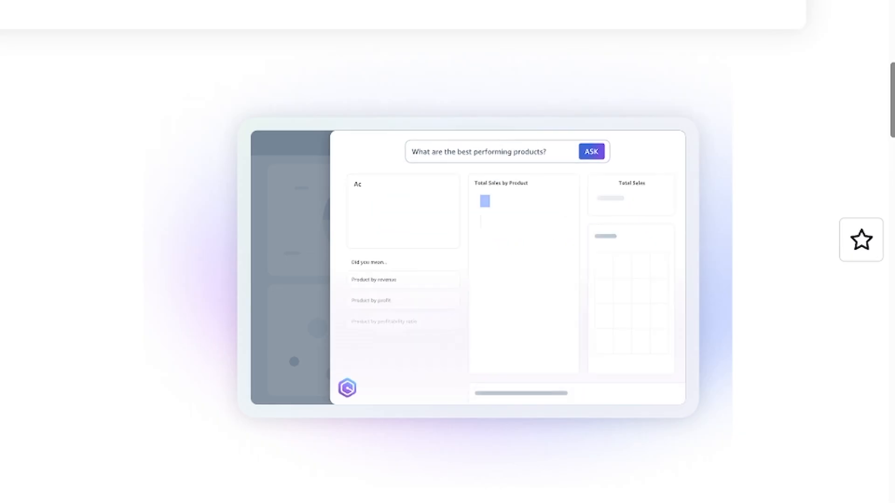
Step: Move from the demo to the Amazon Q Business Pricing page showing the Lite and Pro plans
{"action": "left_click", "coordinate": [590, 152]}
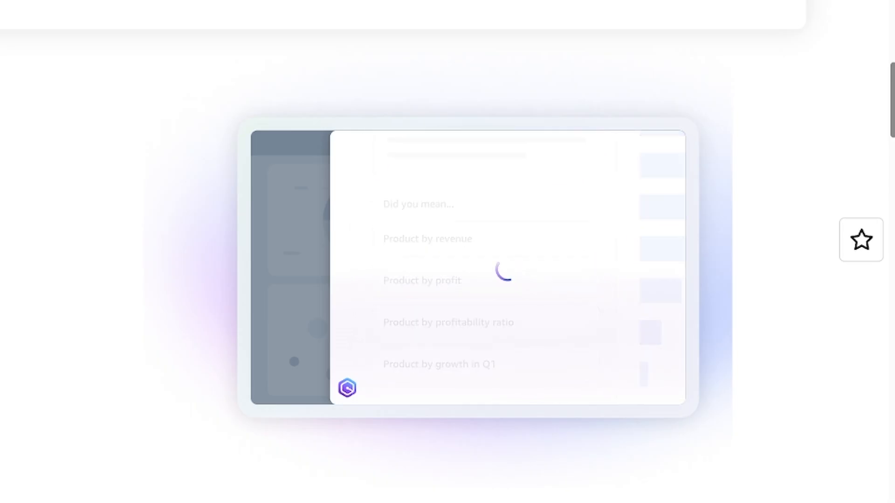
{"action": "left_click", "coordinate": [422, 280]}
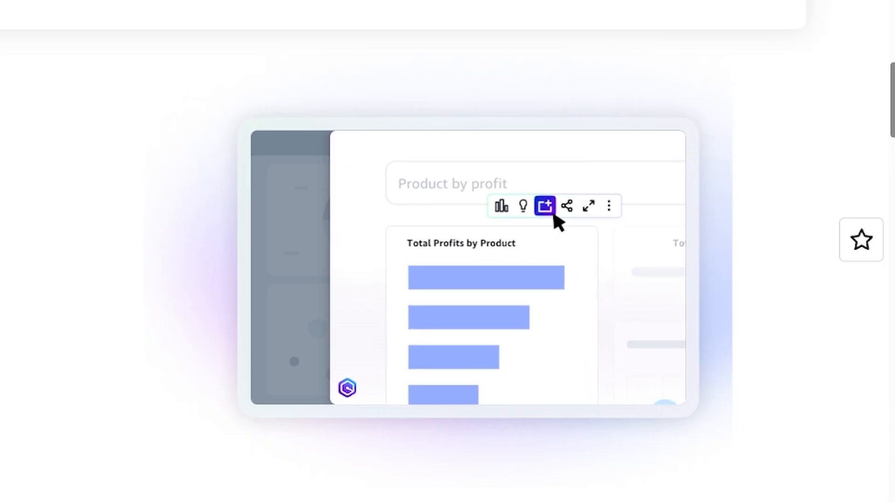
{"action": "left_click", "coordinate": [543, 206]}
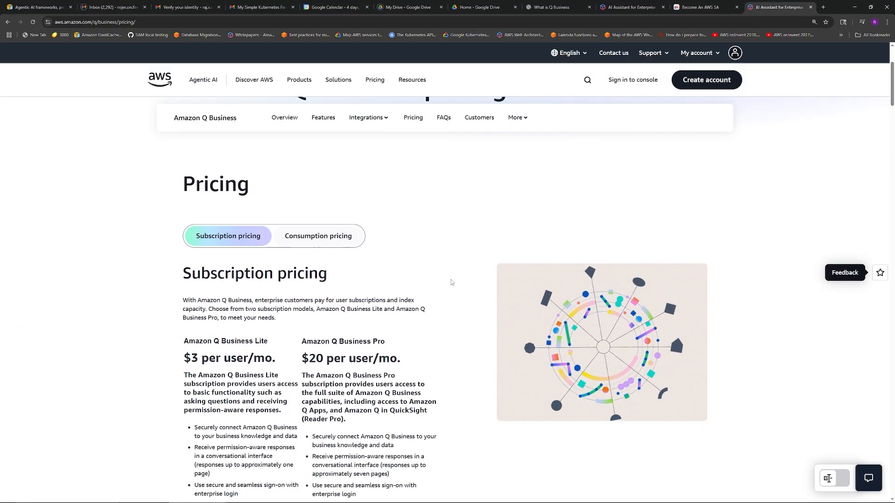
Step: Scroll through Lite $3 and Pro $20 subscriptions, Starter and Enterprise index pricing, and free trial terms
{"action": "scroll", "scroll_direction": "down", "scroll_amount": 3}
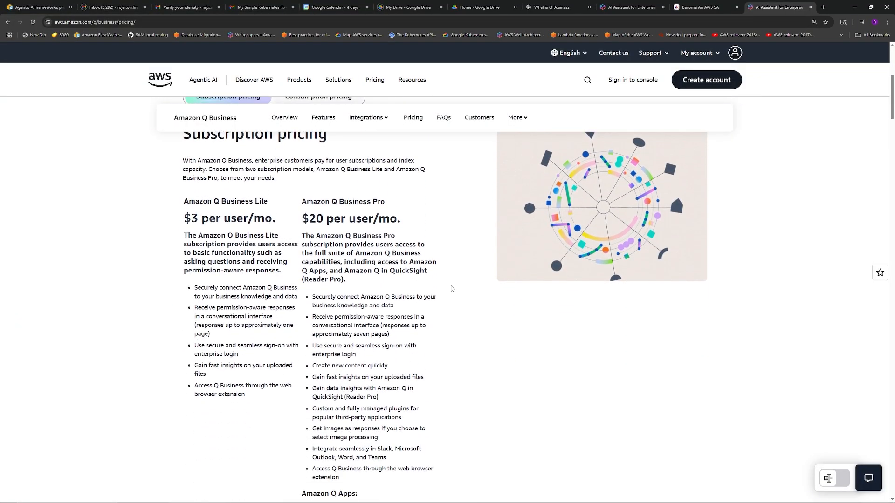
{"action": "scroll", "scroll_direction": "down", "scroll_amount": 3}
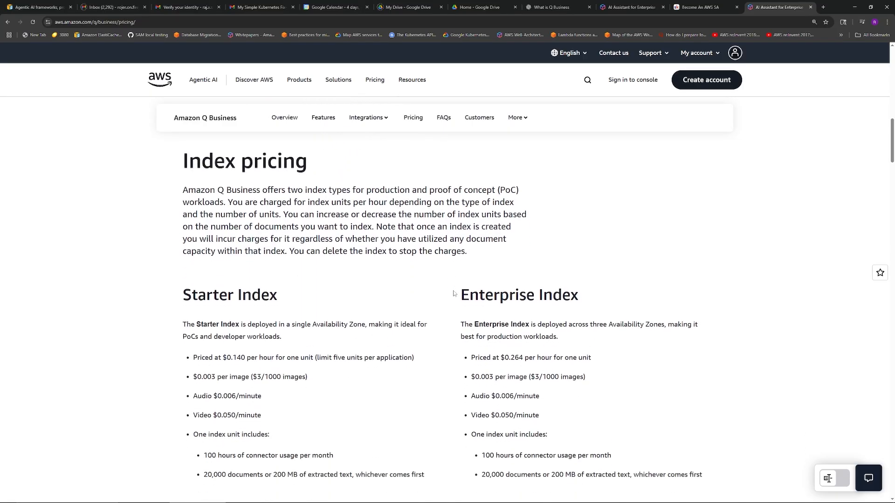
{"action": "scroll", "scroll_direction": "down", "scroll_amount": 3}
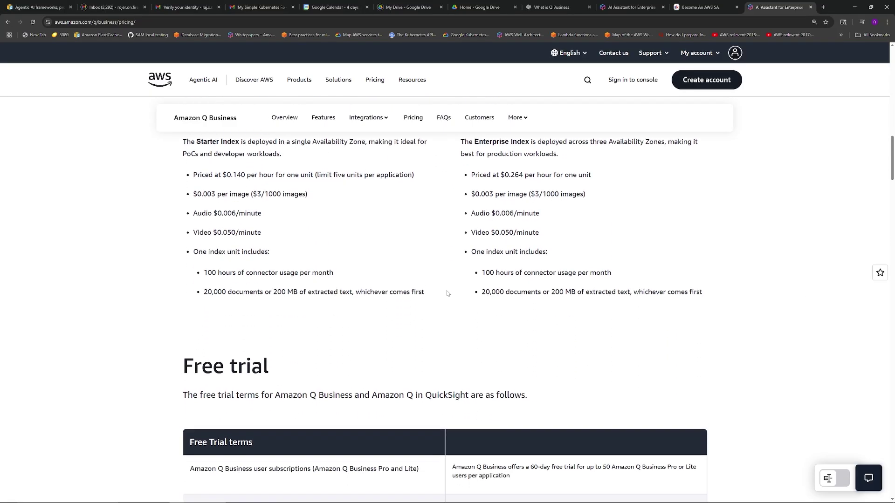
{"action": "scroll", "scroll_direction": "down", "scroll_amount": 3}
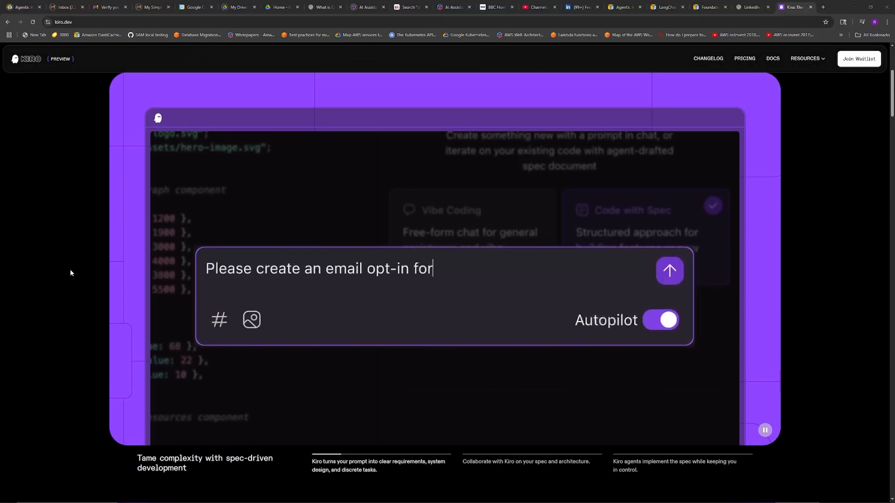
Step: Watch Kiro's spec-driven demo type a prompt for an email opt-in form connected to the Hono backend
{"action": "type", "text": "m and have it connected to the Hono backend."}
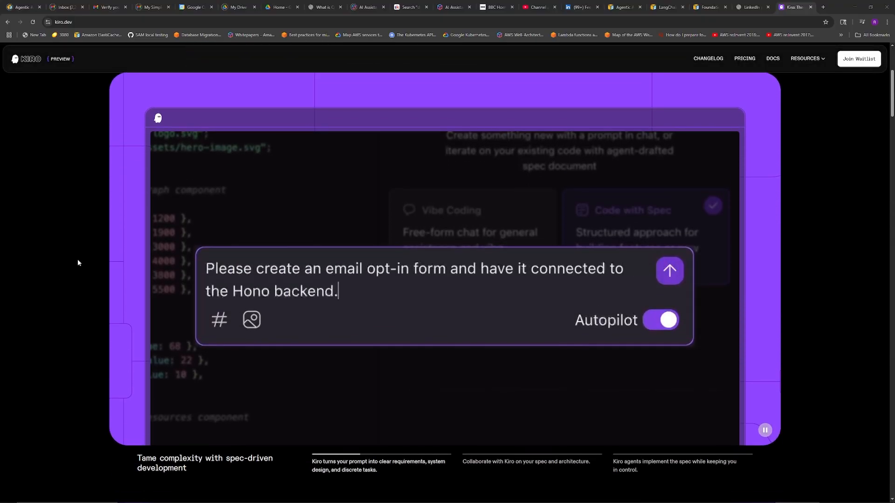